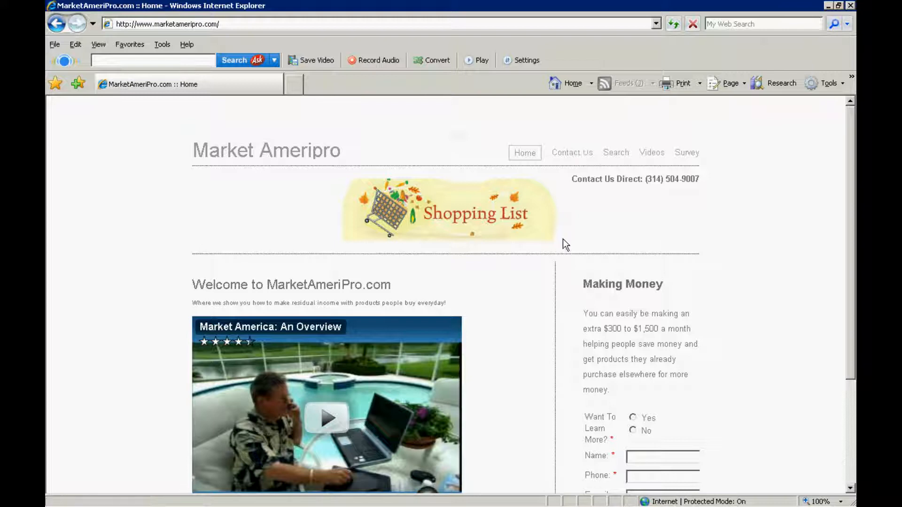
mouse_move(571, 152)
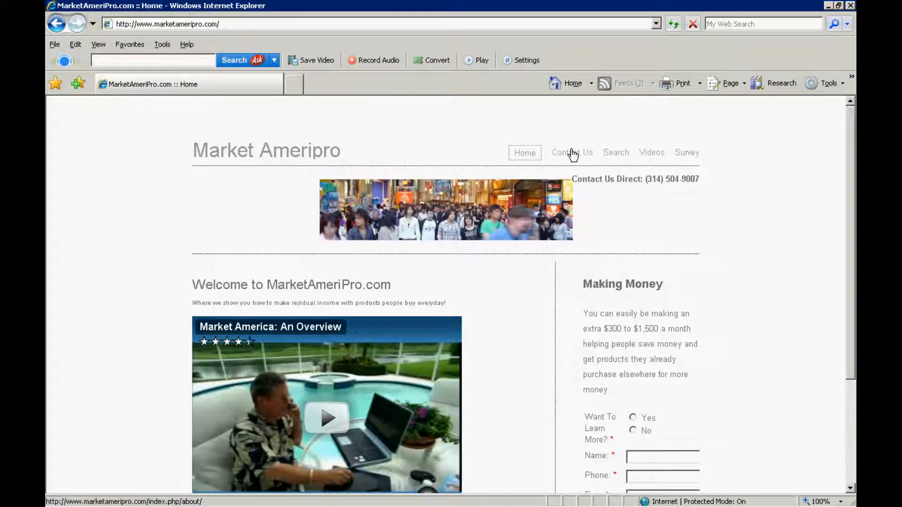
Open the Contact Us page and scroll through its contact form
click(570, 153)
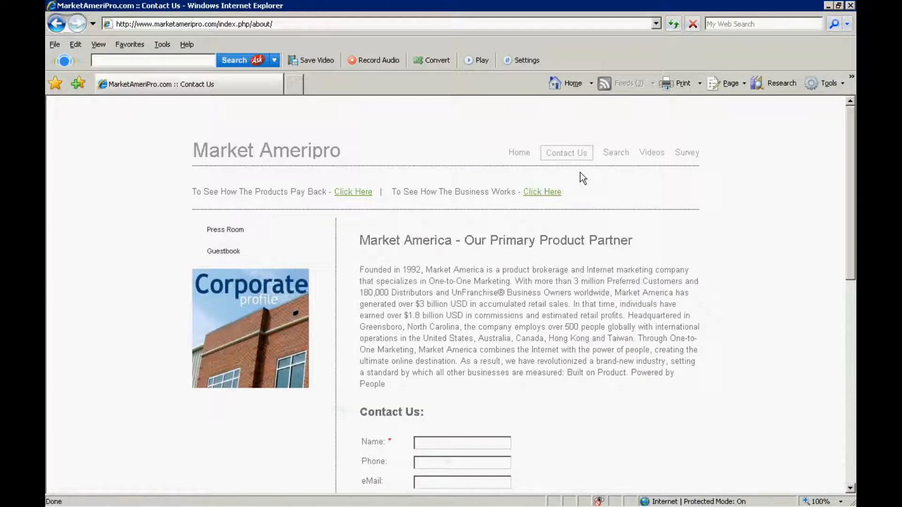
scroll(down, 3)
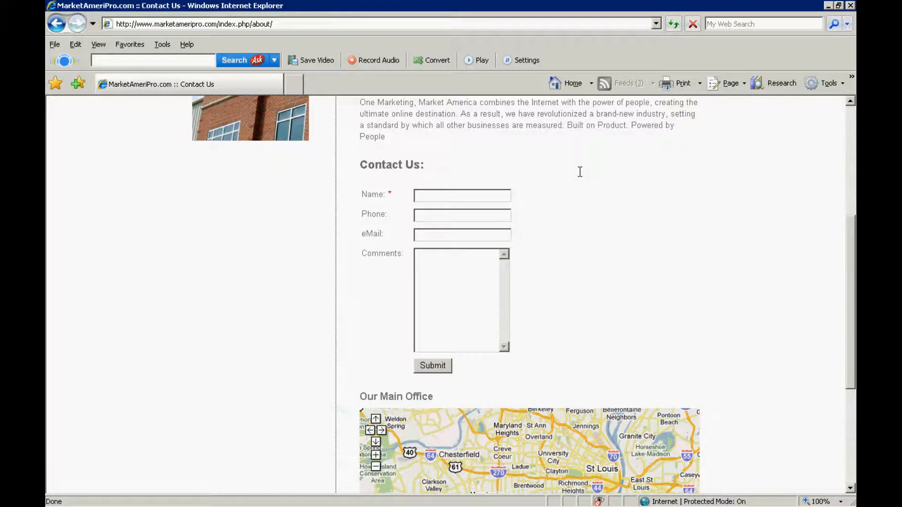
scroll(down, 3)
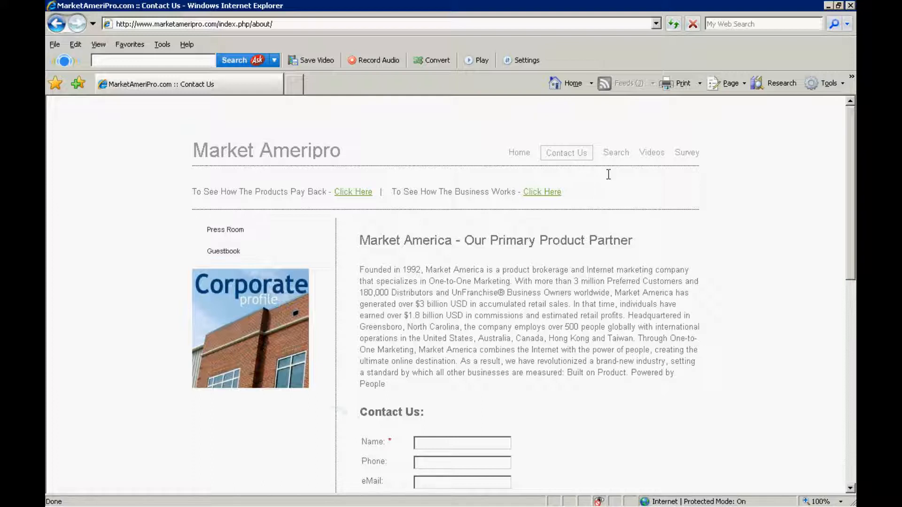
mouse_move(615, 153)
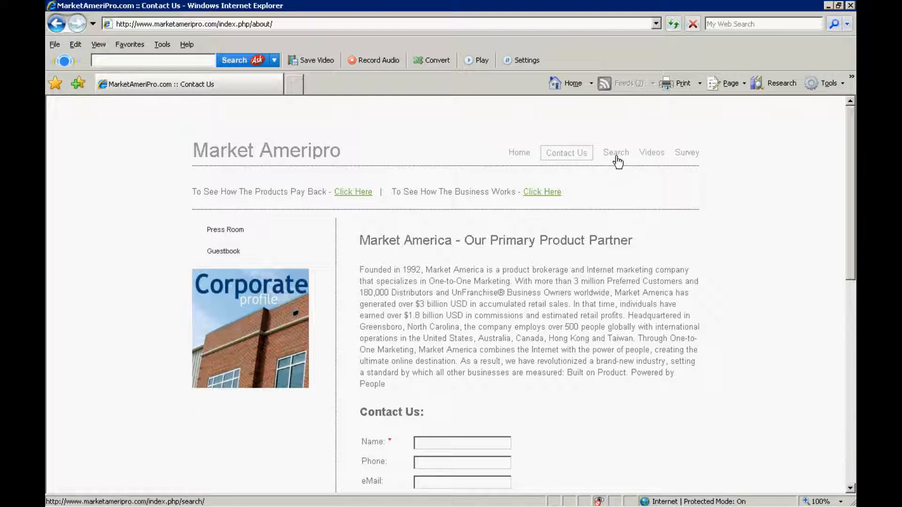
View the Search sitemap and Videos pages, then open the Survey page
click(615, 152)
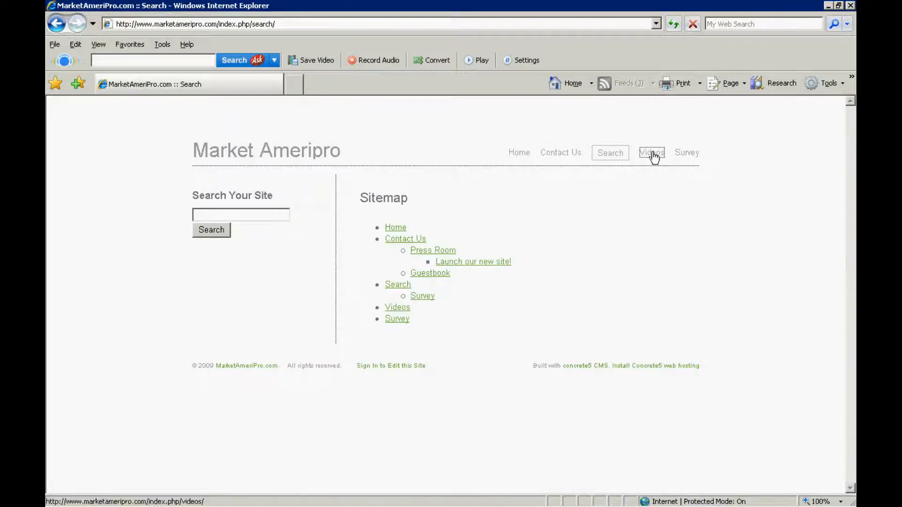
click(651, 152)
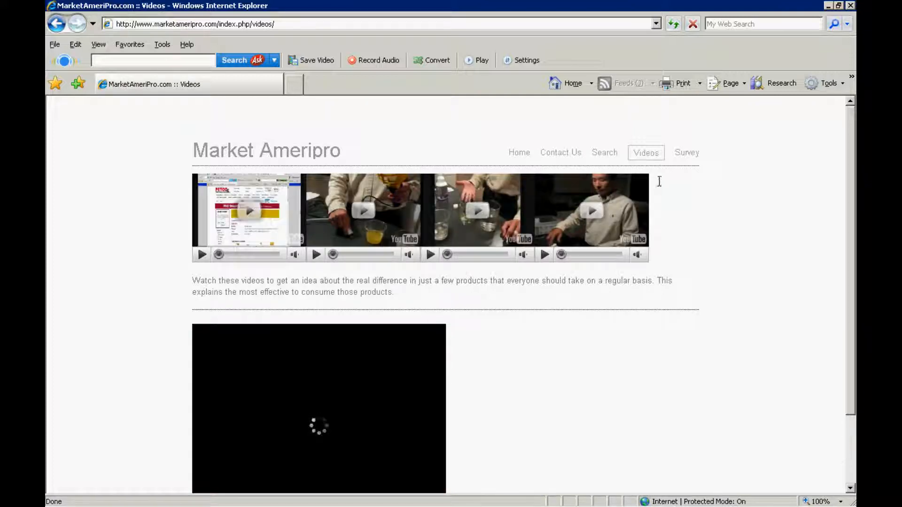
scroll(down, 3)
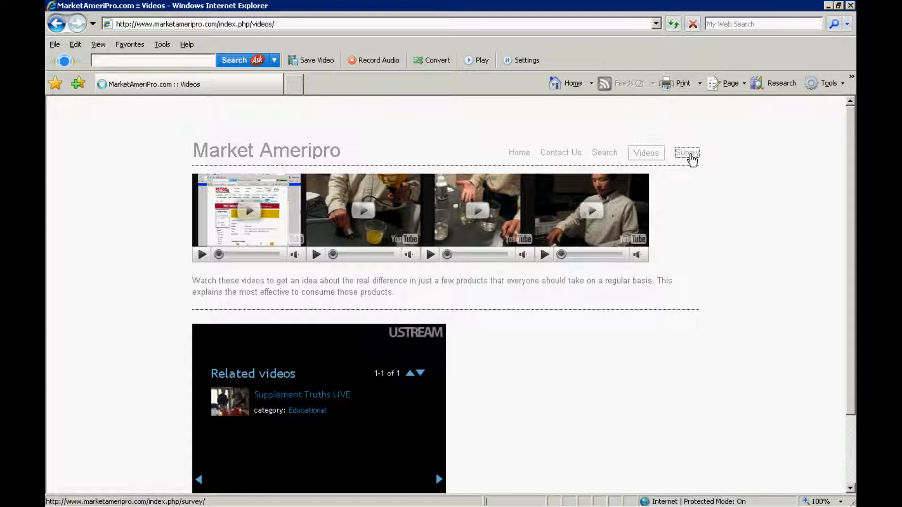
click(686, 152)
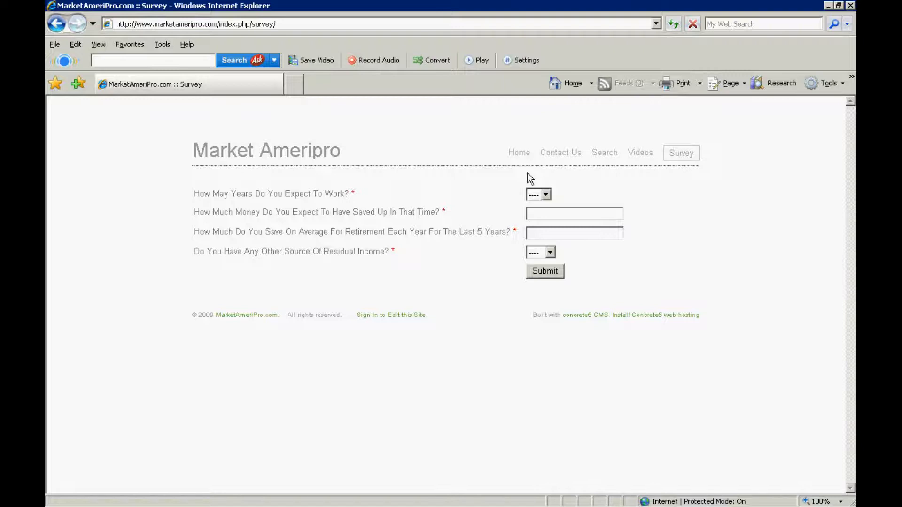
Answer 30 years expected to work and 2000000 already saved
click(546, 195)
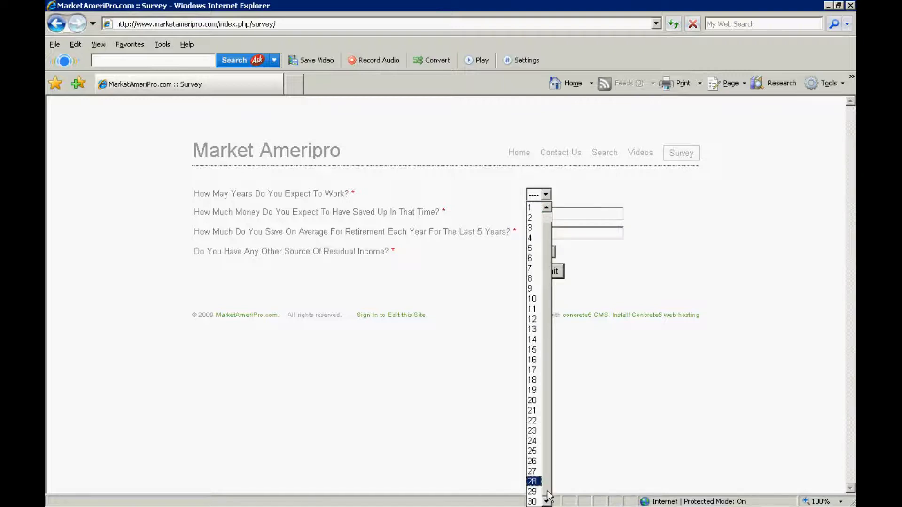
click(531, 501)
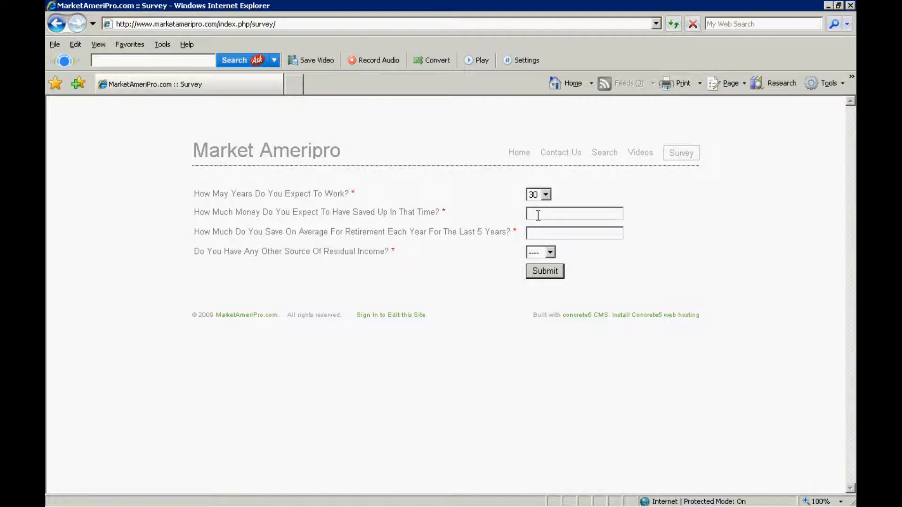
text(200000)
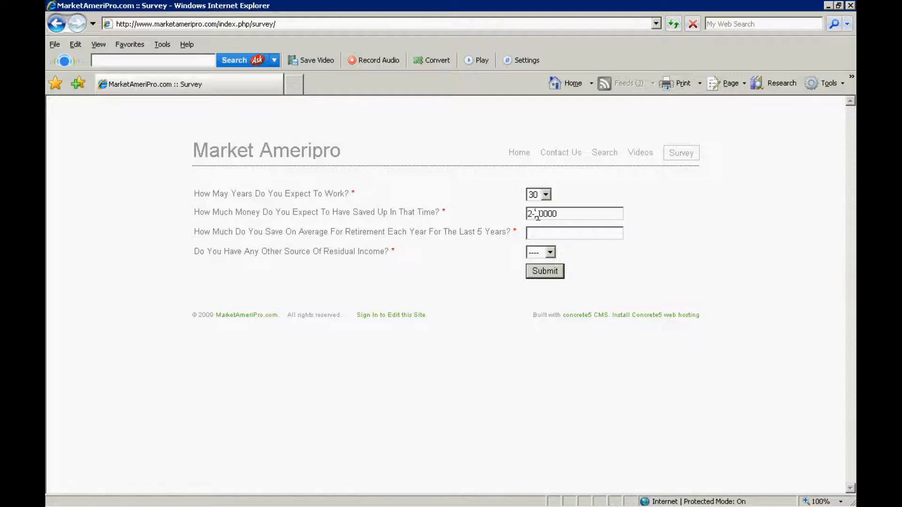
text(2000000)
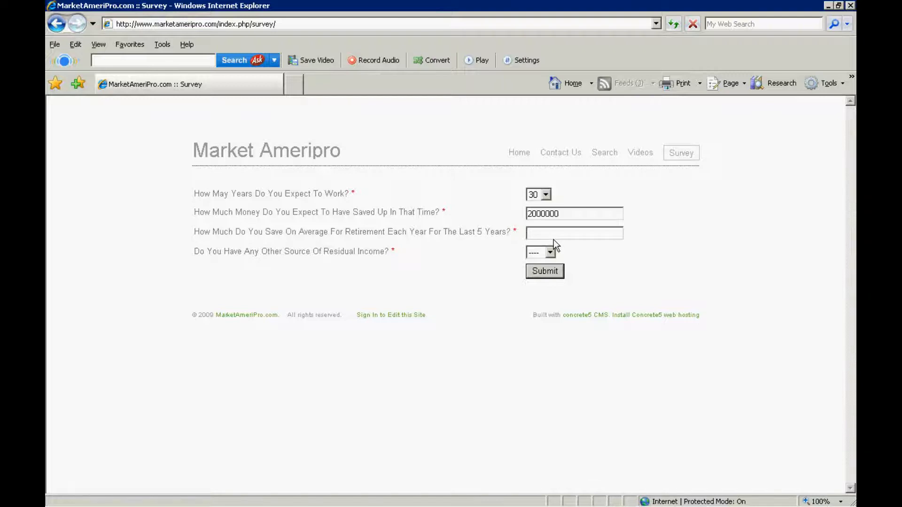
Enter 0 yearly savings, answer No to residual income, and submit the survey
click(574, 233)
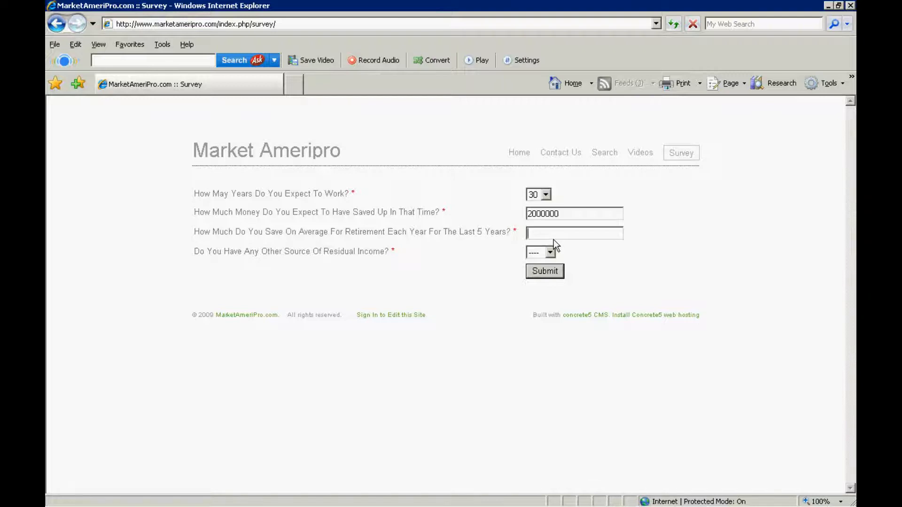
text(0)
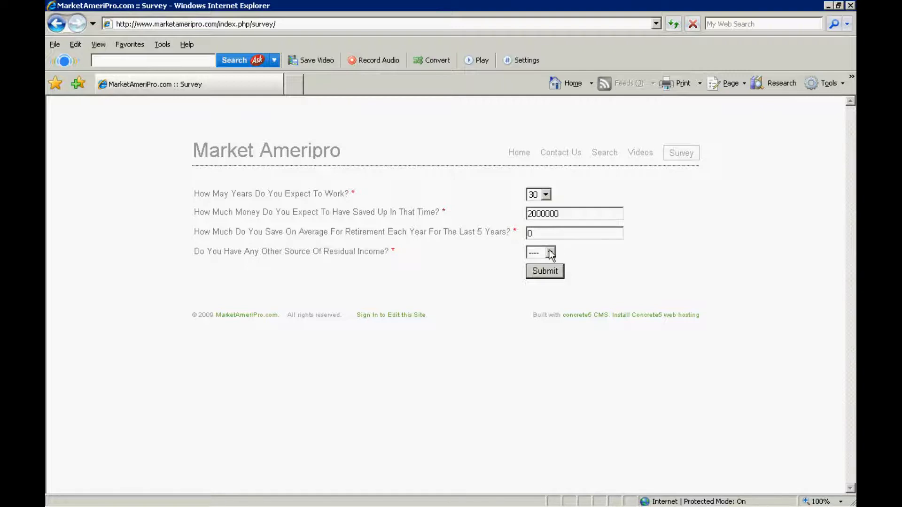
click(540, 251)
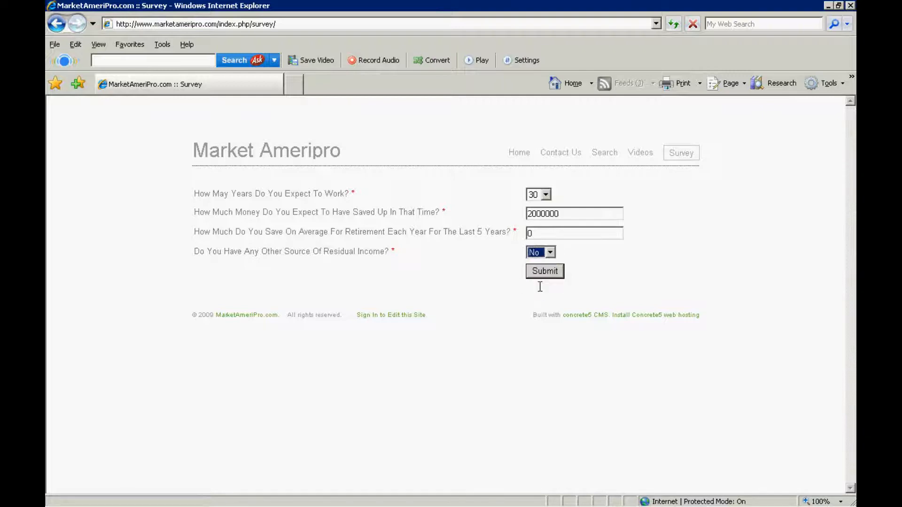
click(544, 271)
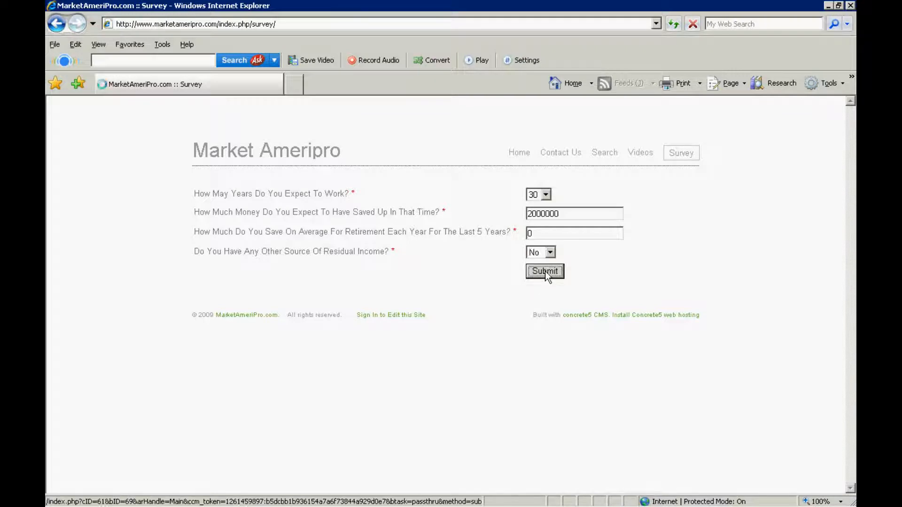
click(544, 271)
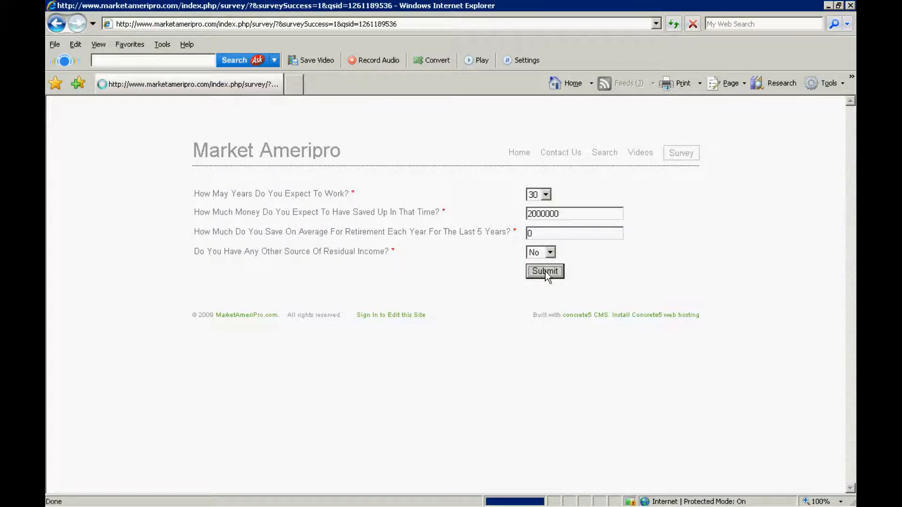
click(544, 271)
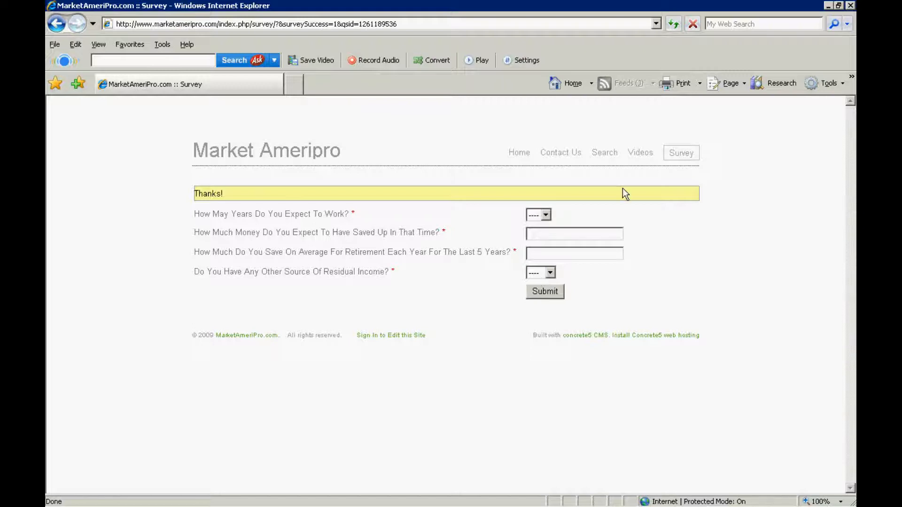
mouse_move(532, 221)
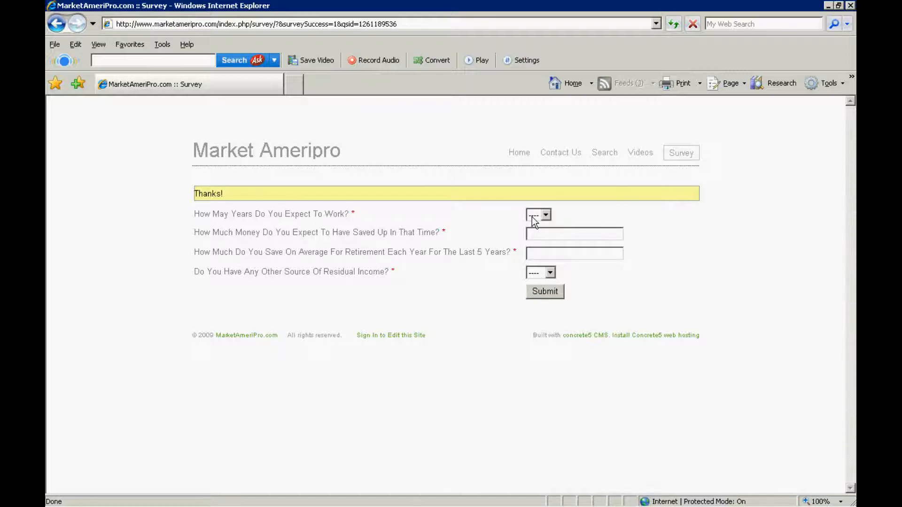
mouse_move(477, 252)
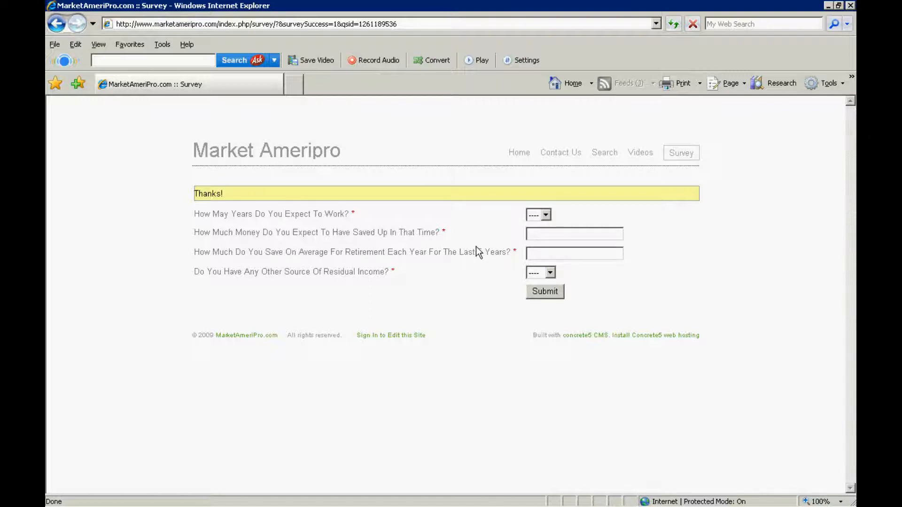
mouse_move(518, 152)
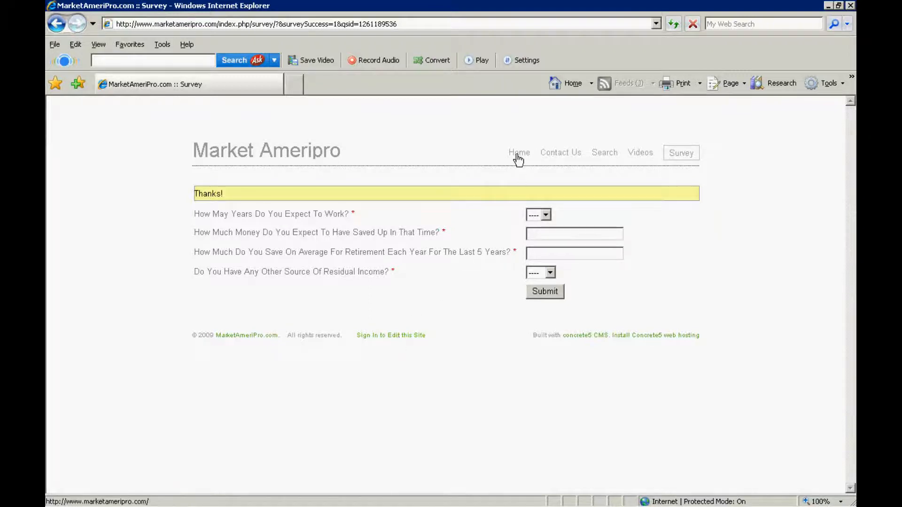
Revisit Home, Contact Us, Search, Videos and Survey, then scroll Videos to its footer
click(519, 152)
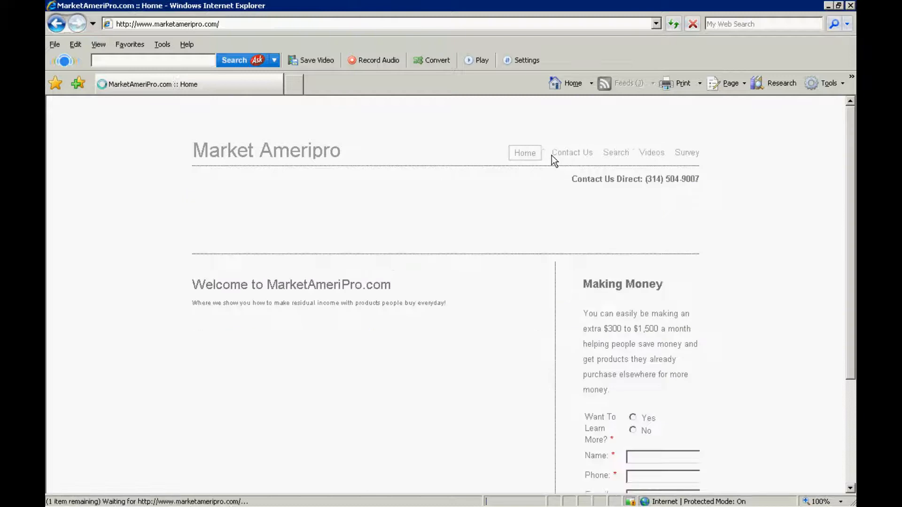
click(571, 152)
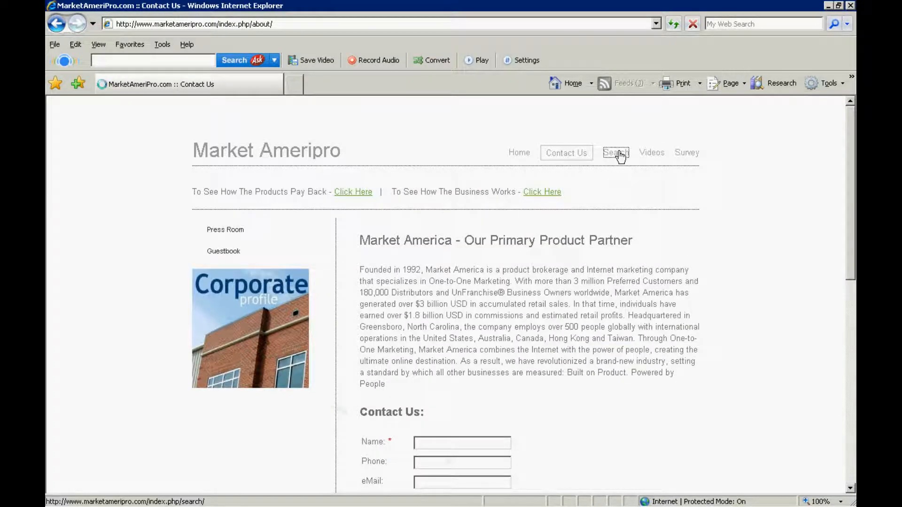
click(614, 153)
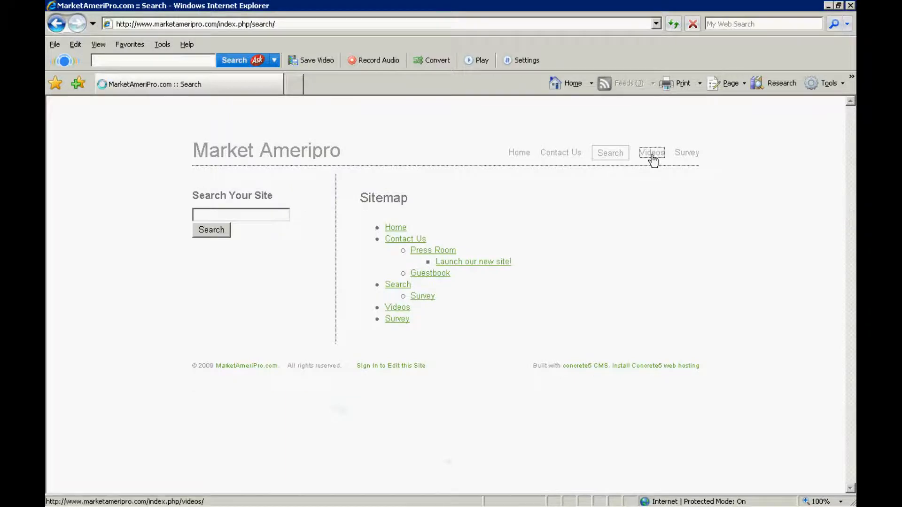
click(651, 152)
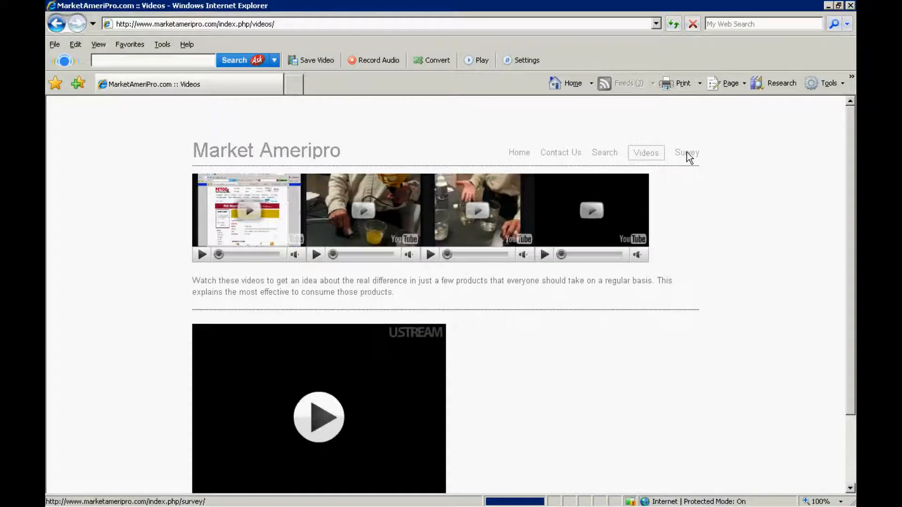
click(686, 152)
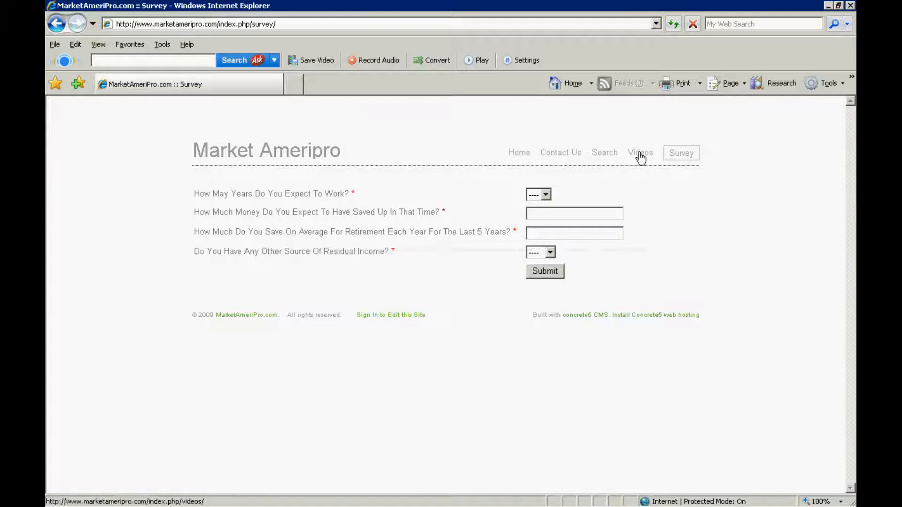
click(640, 152)
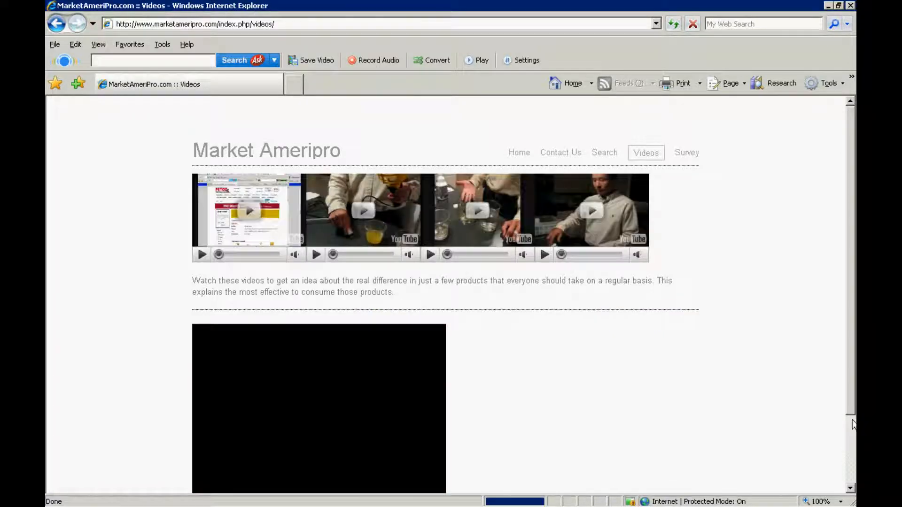
scroll(down, 3)
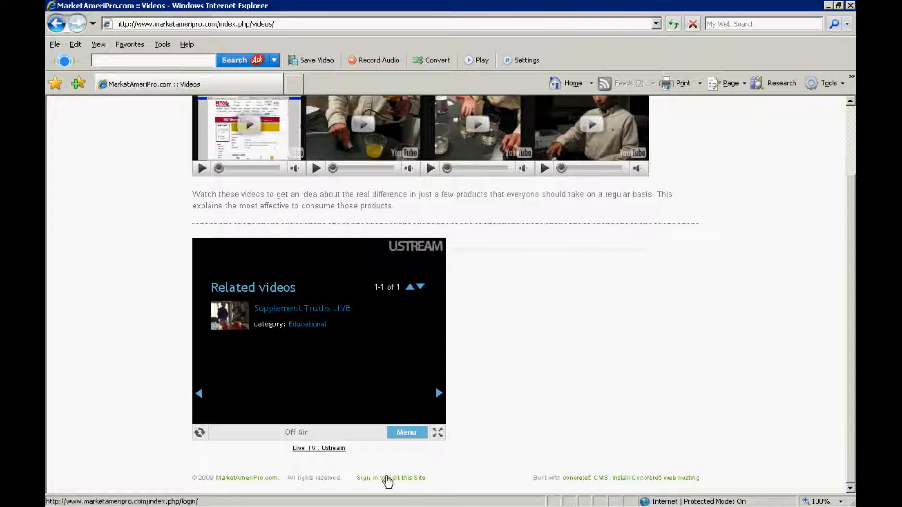
Sign in to edit the site as 'mapro', then open the Videos page
click(391, 478)
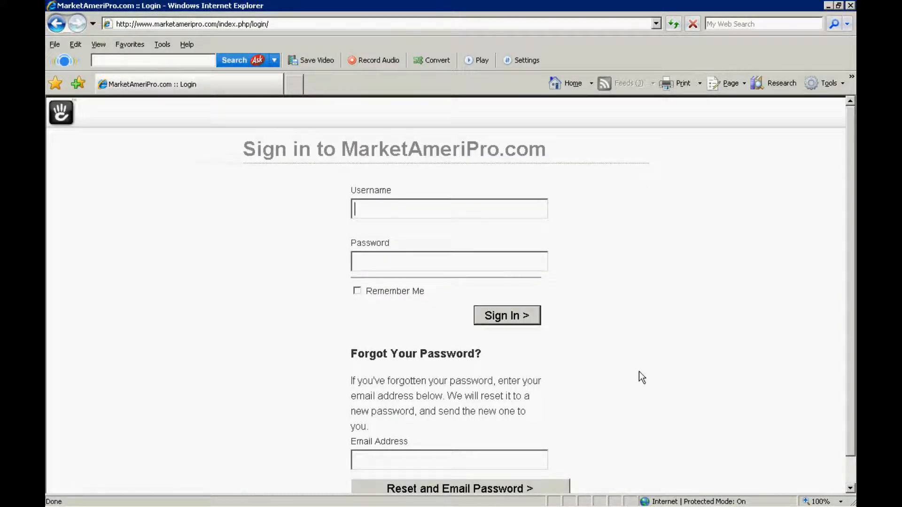
text(mapro)
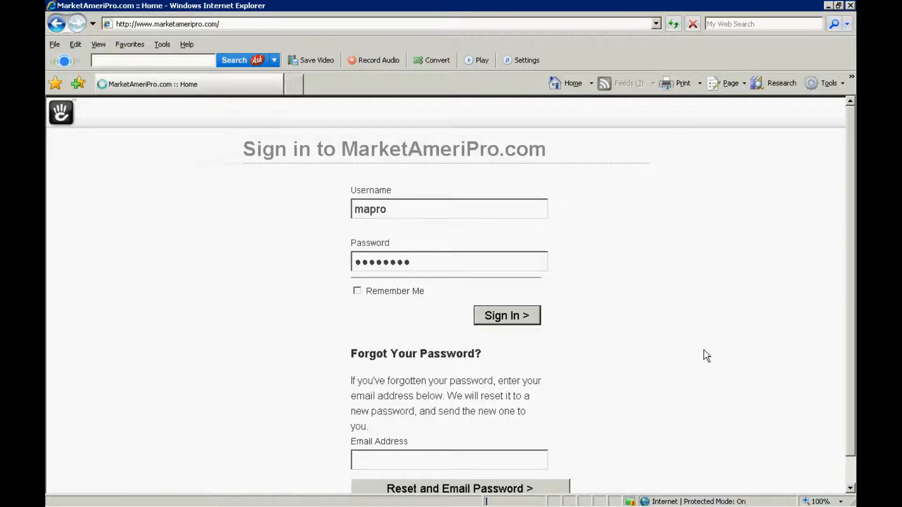
click(506, 315)
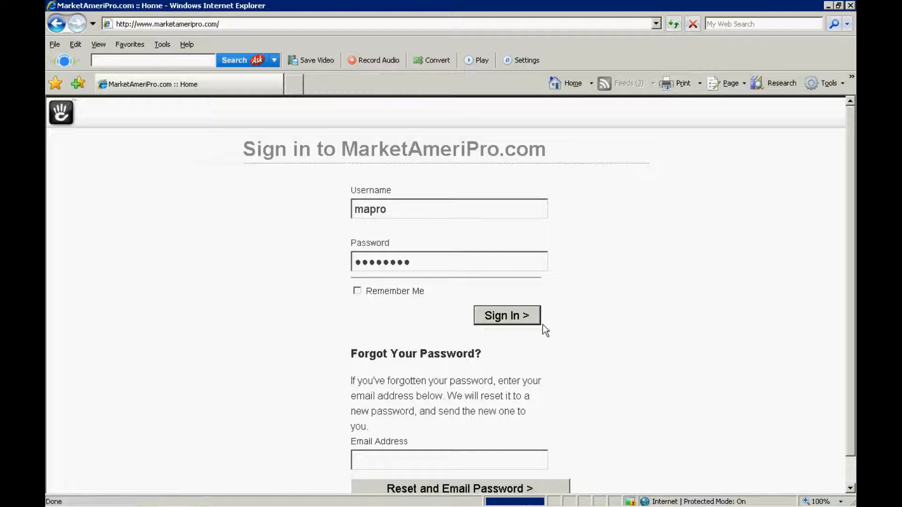
click(507, 315)
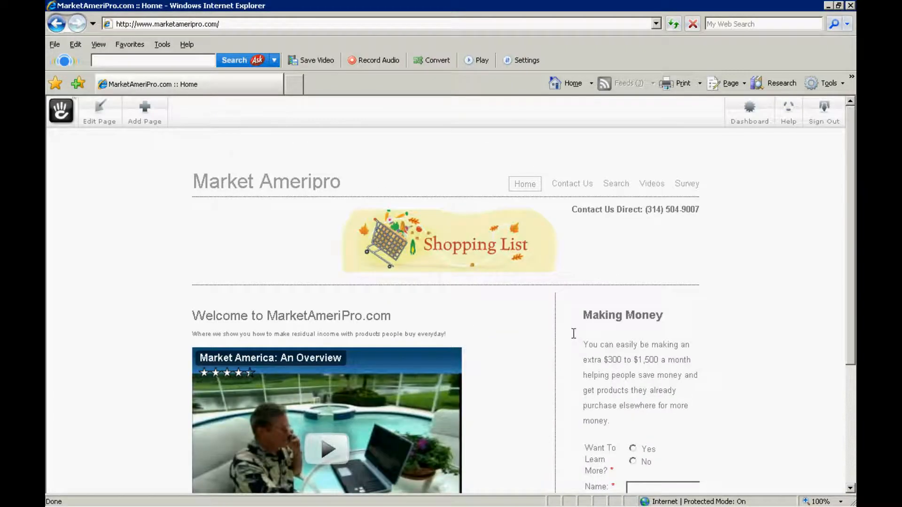
mouse_move(711, 291)
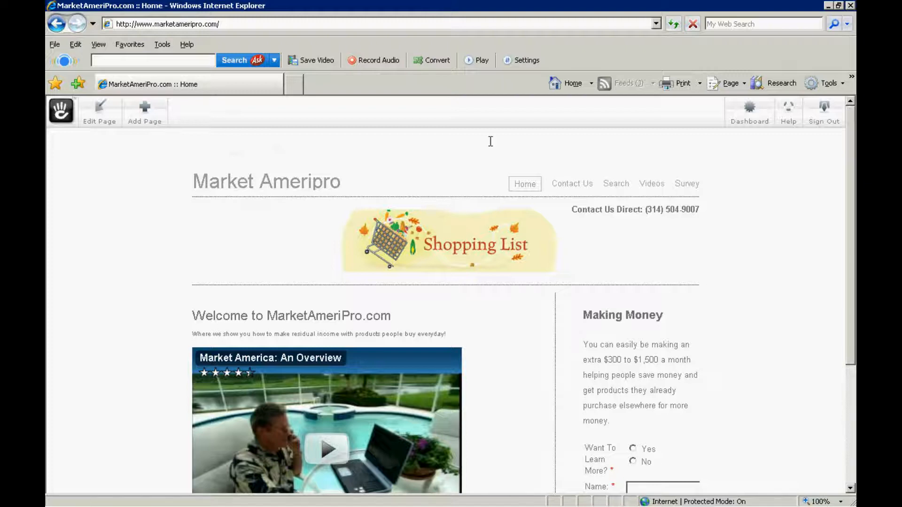
click(651, 184)
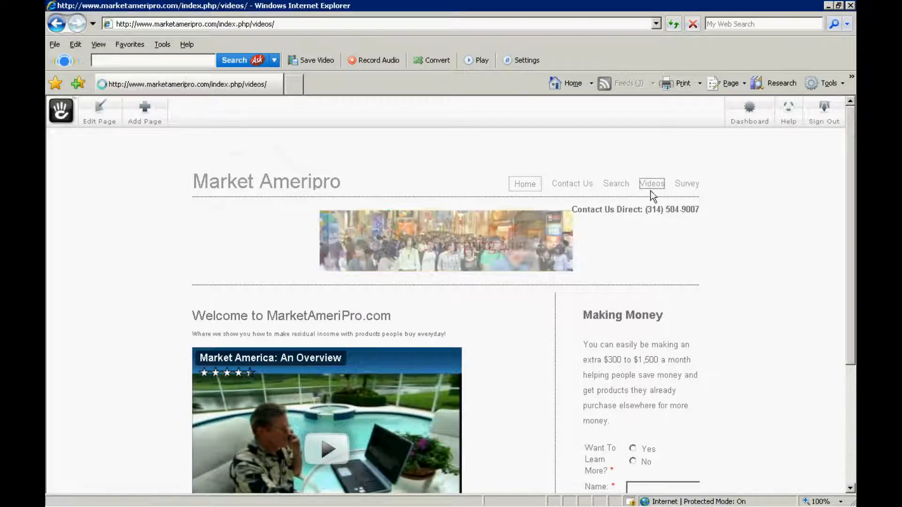
click(651, 183)
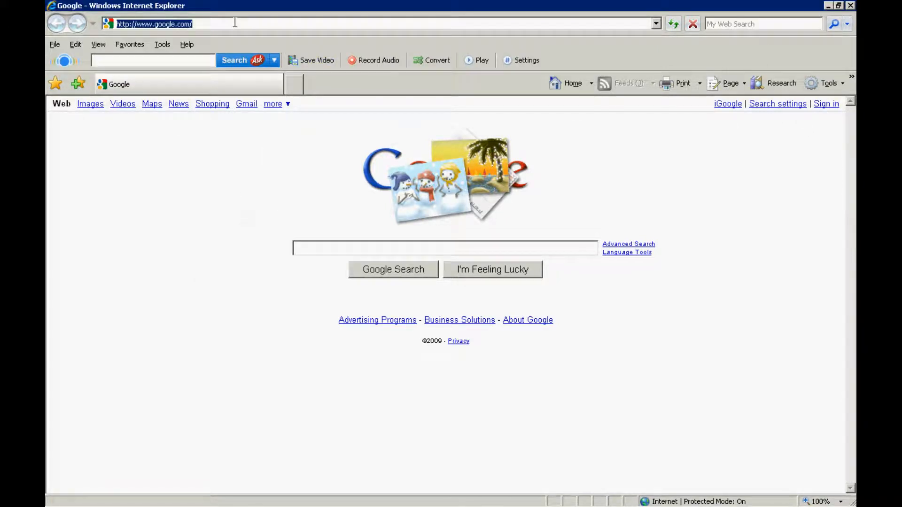
Type 'yout' in the address bar and go to youtube.com
text(yout)
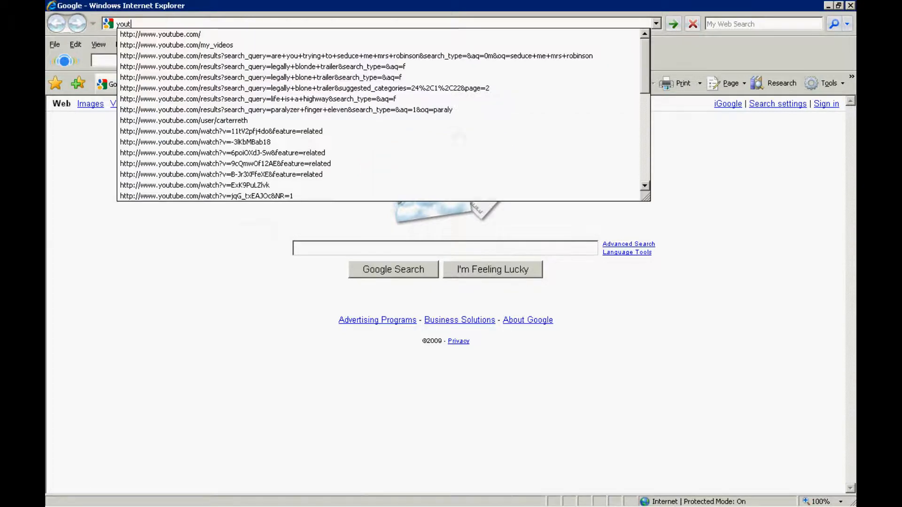
click(160, 34)
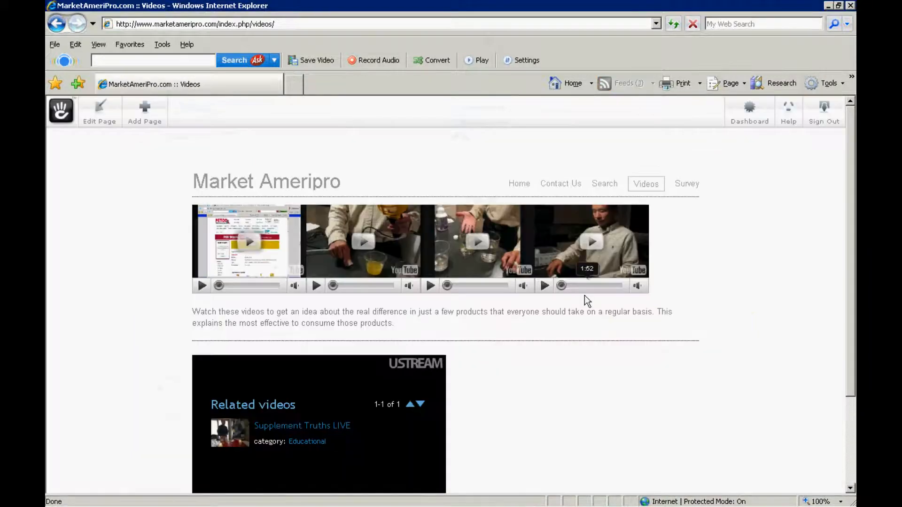
Scroll the Videos page, open the Survey page, and choose Edit Page
scroll(down, 3)
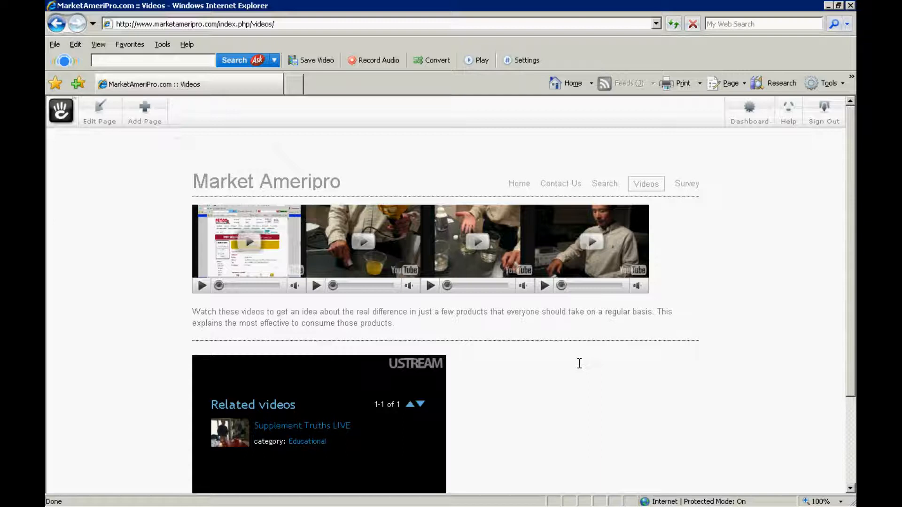
scroll(down, 3)
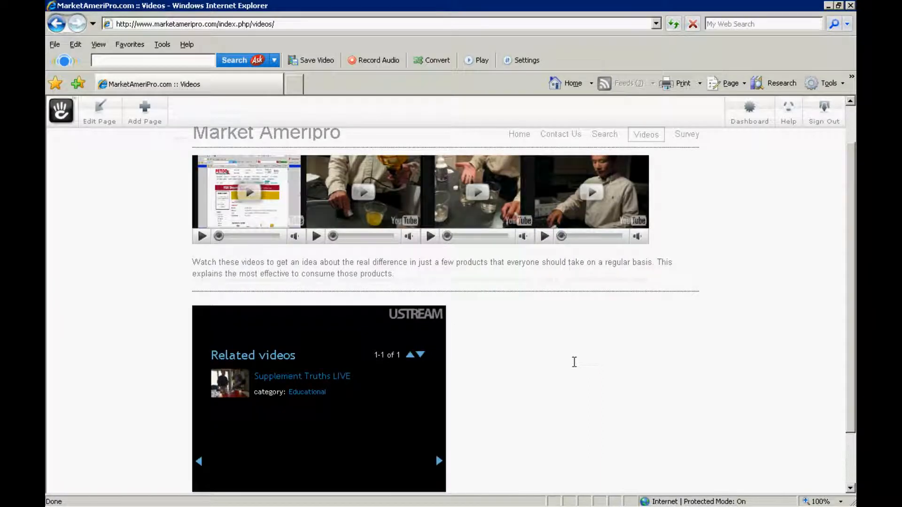
scroll(down, 3)
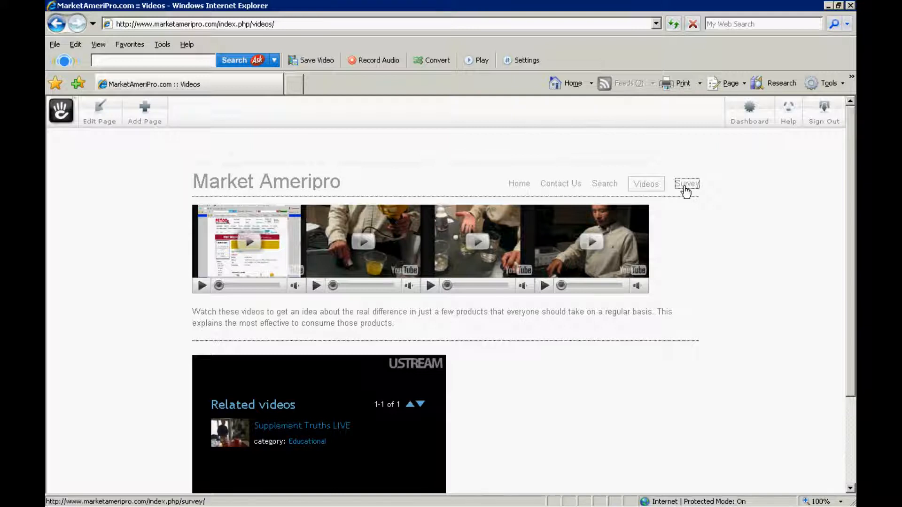
click(686, 183)
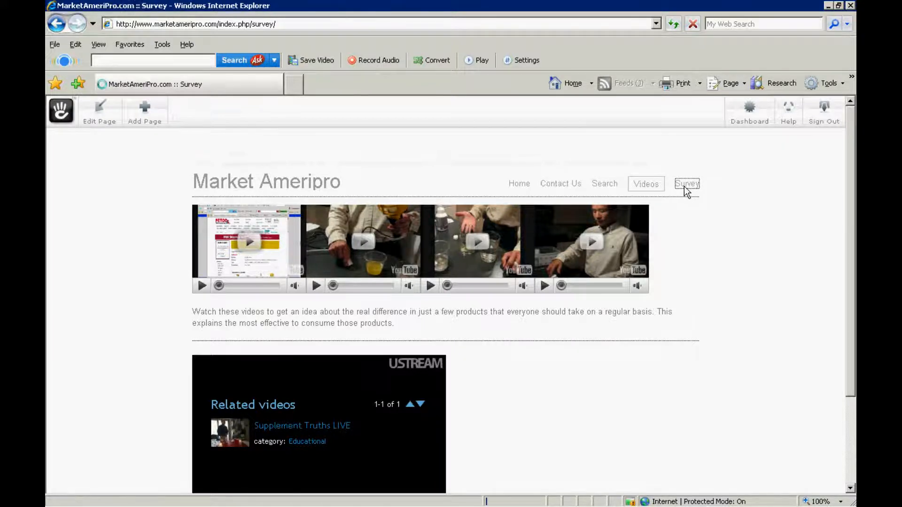
click(685, 184)
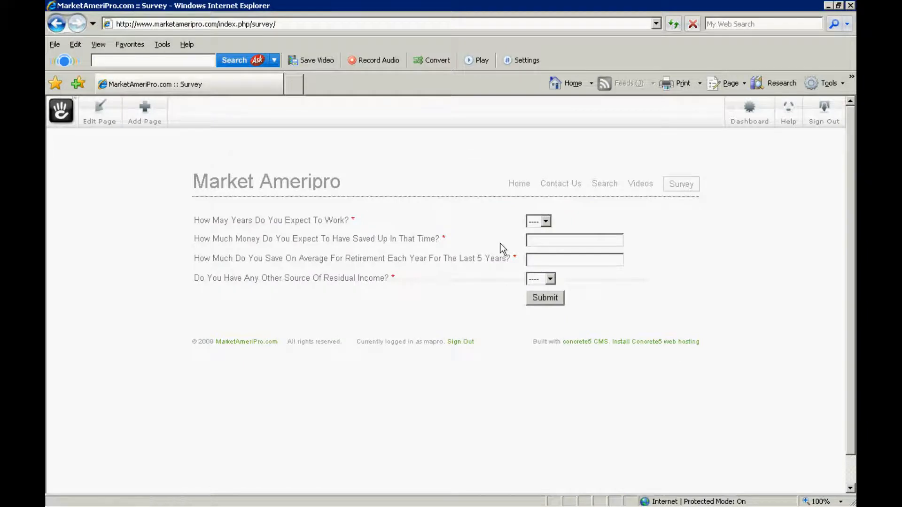
click(100, 110)
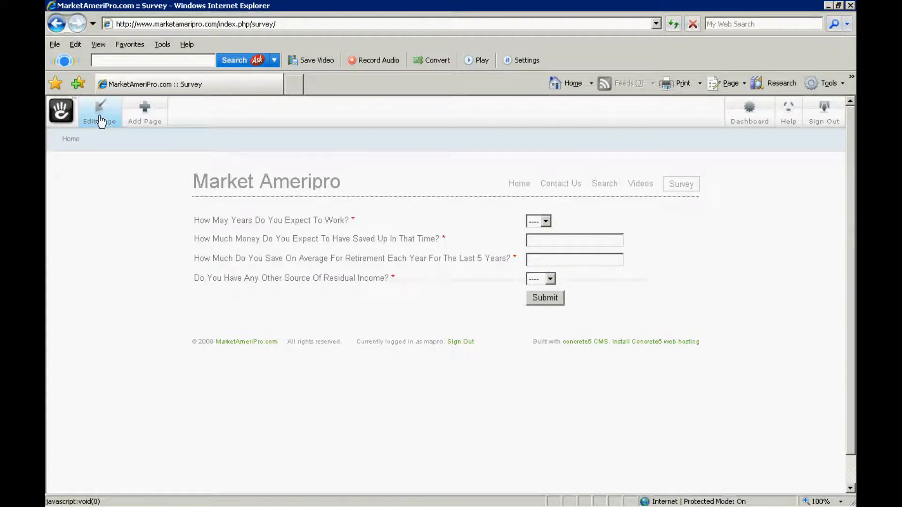
click(99, 109)
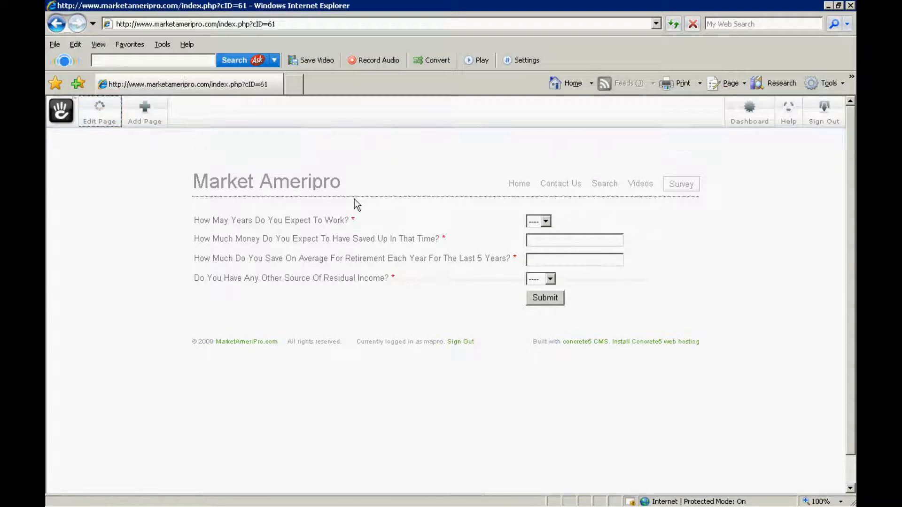
Switch the Survey page into edit mode
click(99, 110)
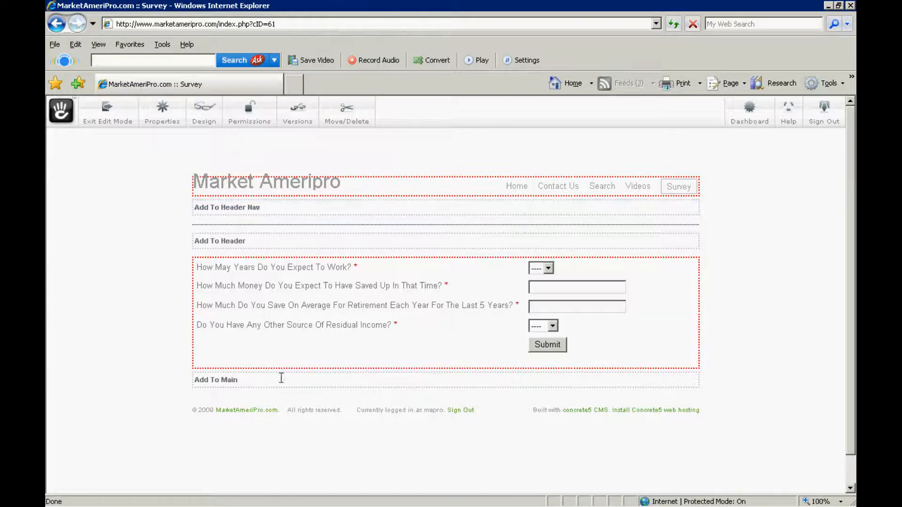
mouse_move(223, 244)
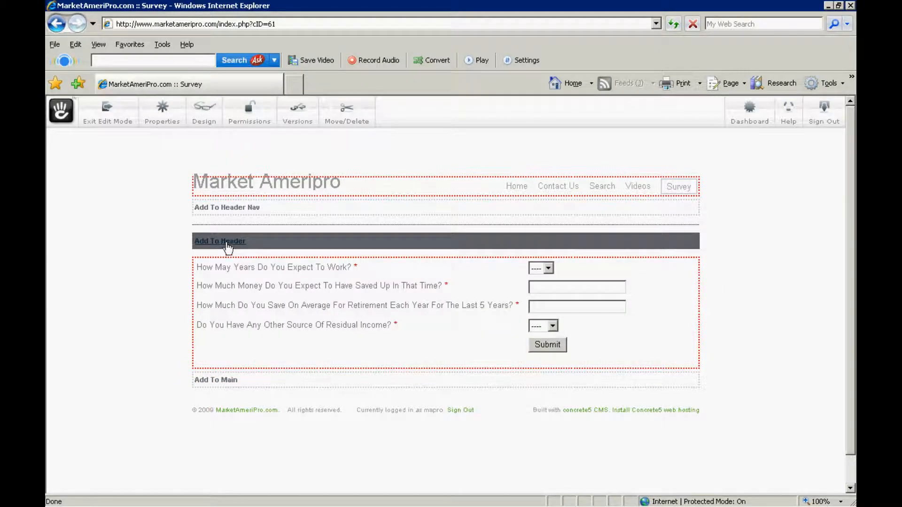
Add a block to the Survey page header, scrolling the block list to Youtube Video
click(220, 241)
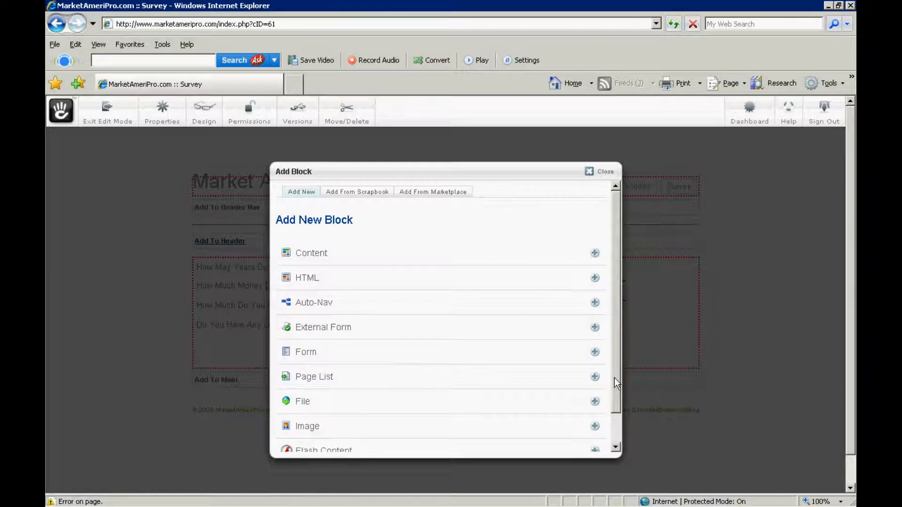
scroll(down, 3)
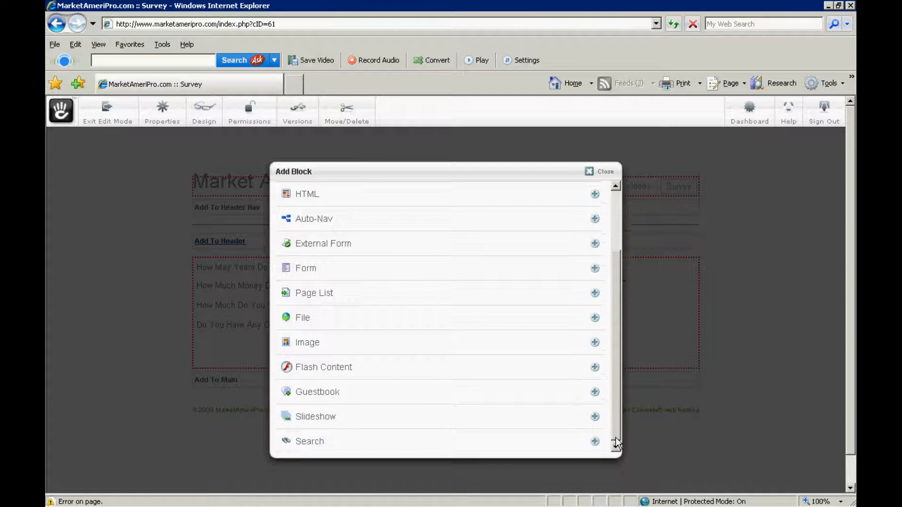
scroll(down, 3)
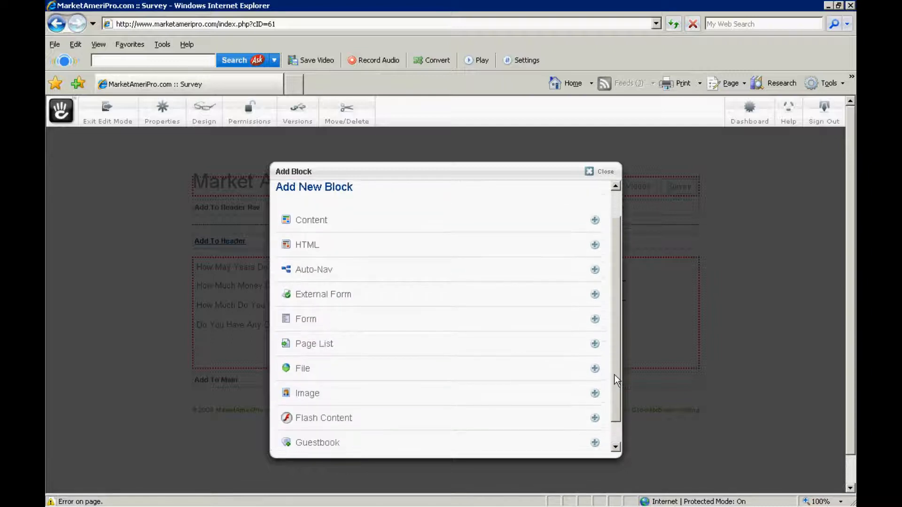
scroll(down, 3)
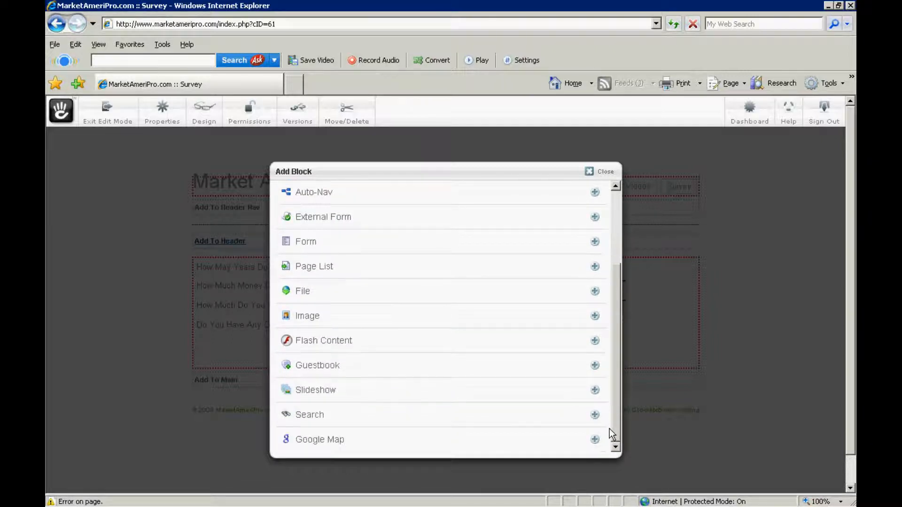
scroll(down, 3)
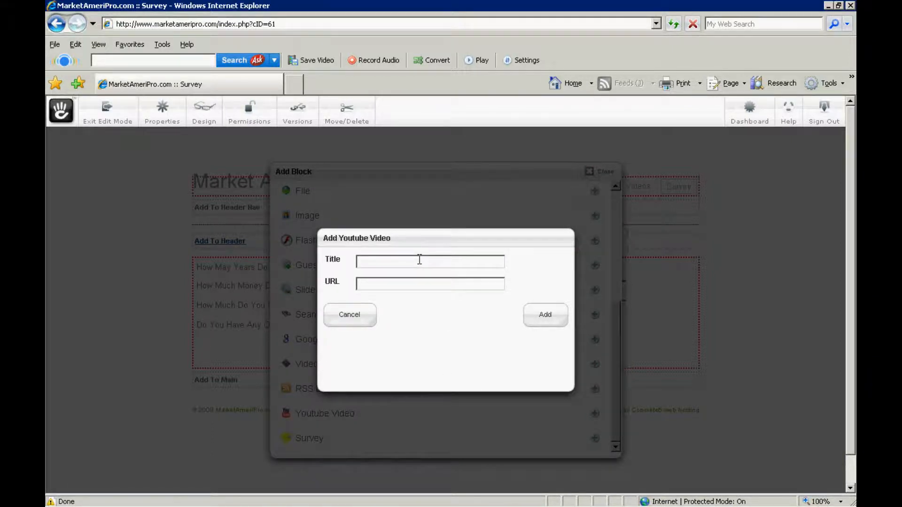
Type 'Making Extr' into the YouTube block's Title field
text(Ma)
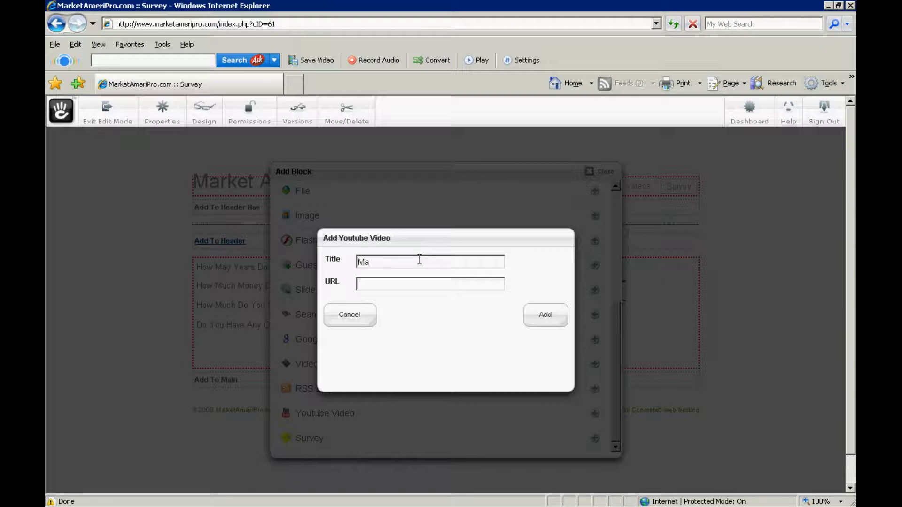
text(king)
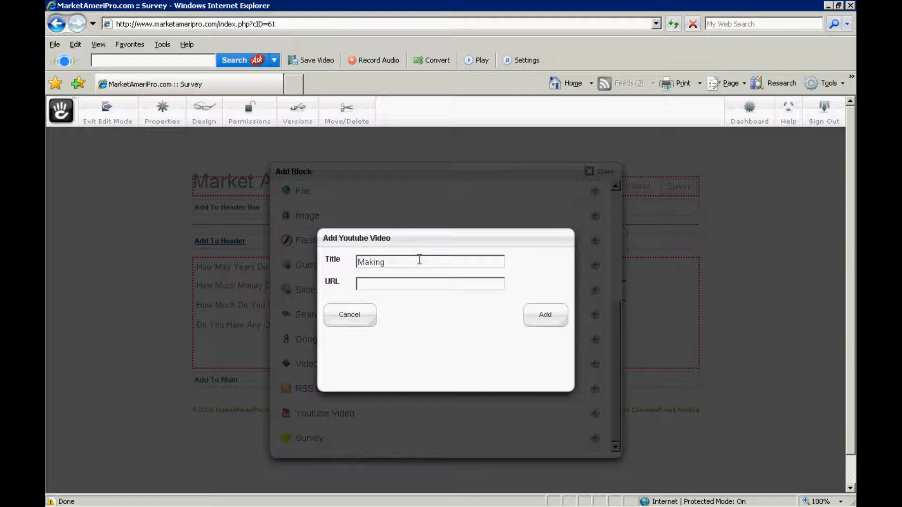
text(Extr)
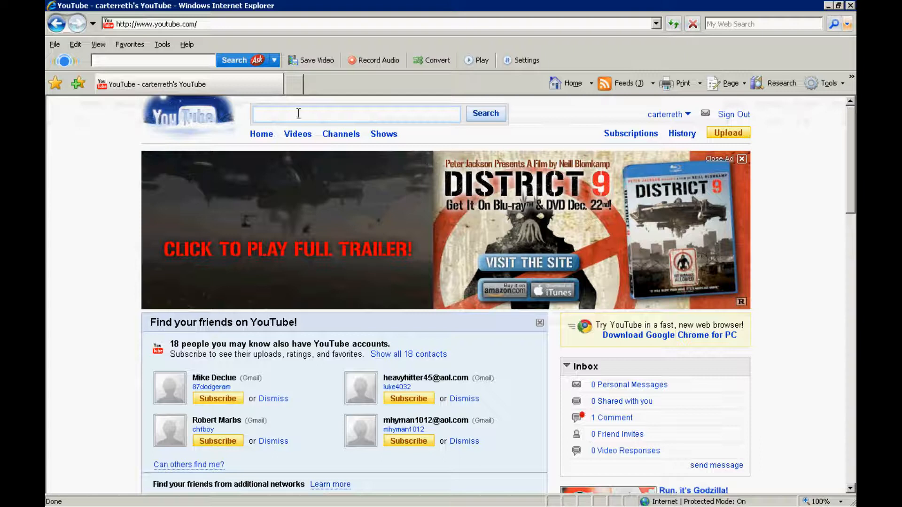
Search YouTube for 'Making Extra Income Market America'
text(Making Extra Income)
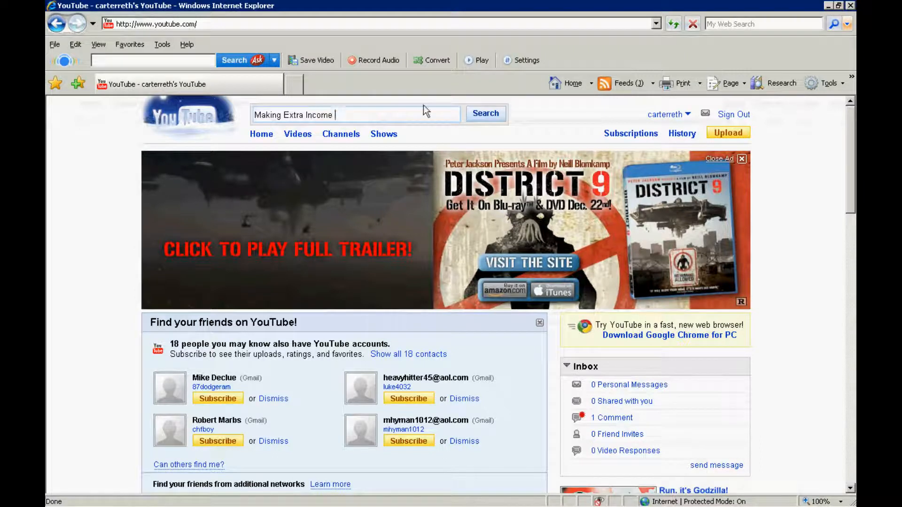
text(Market A)
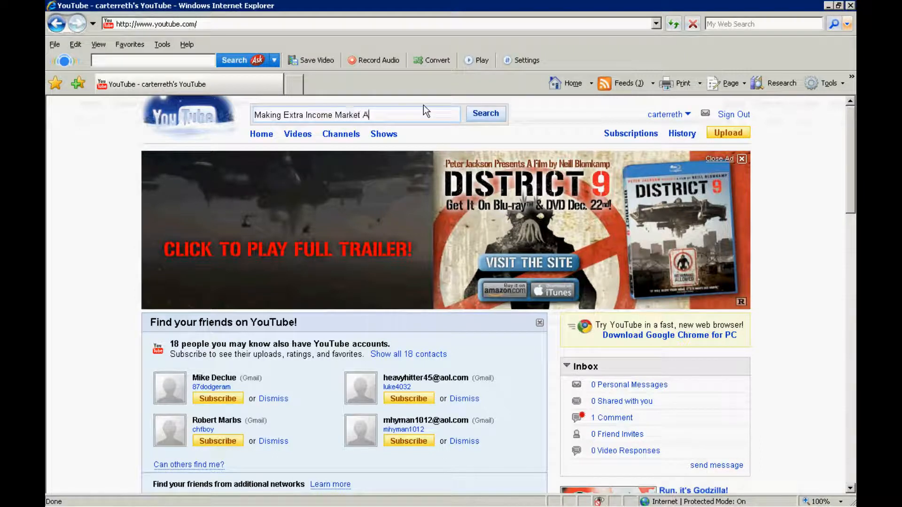
text(merica)
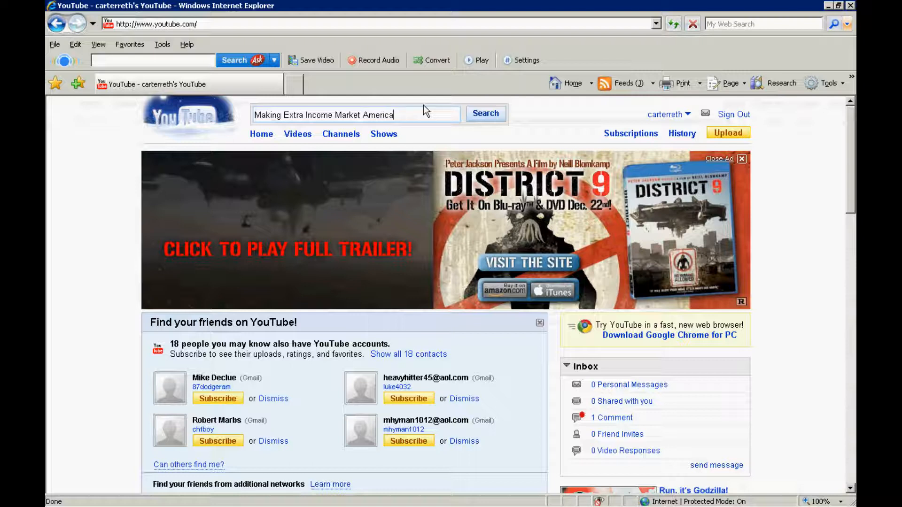
click(485, 113)
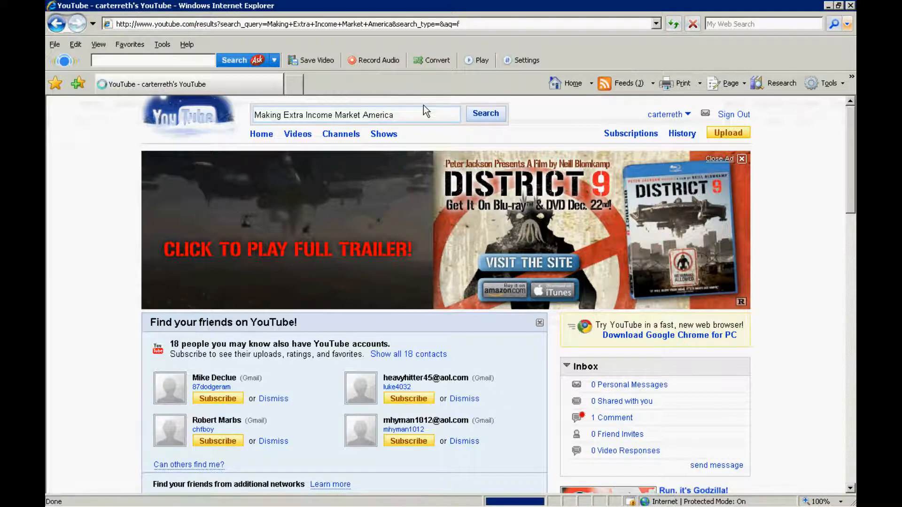
click(485, 113)
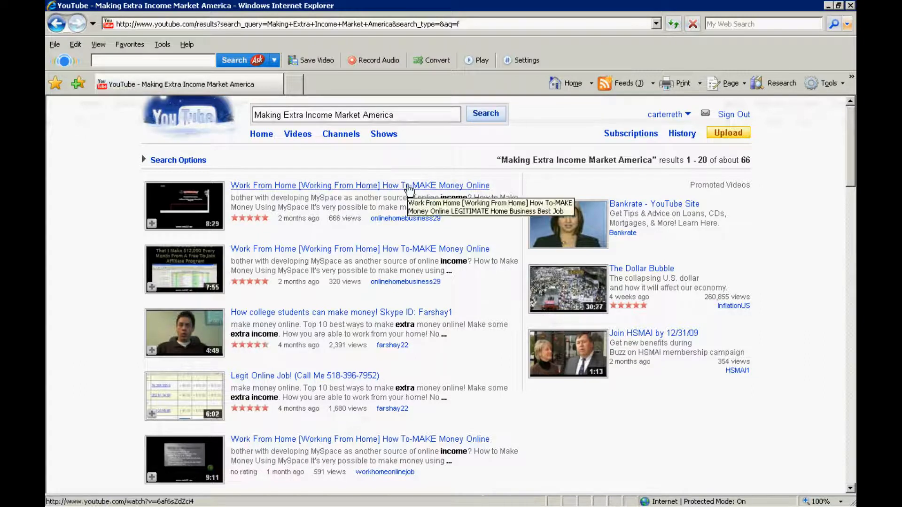
mouse_move(419, 251)
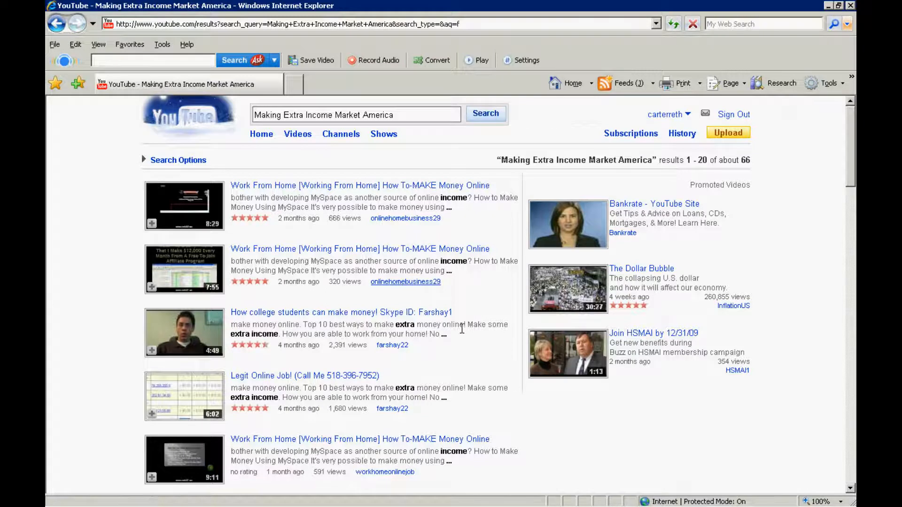
mouse_move(466, 339)
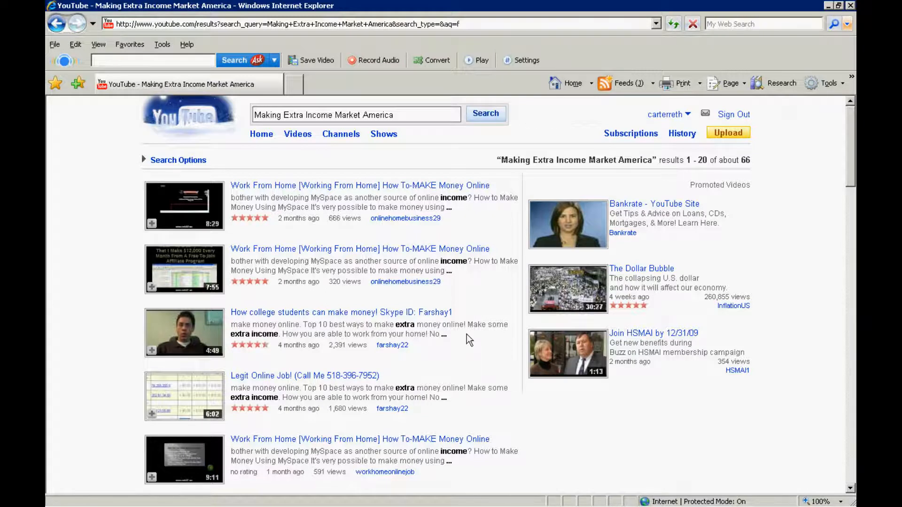
Find 'america' on the results page and open the Market America Distributor video
key(Ctrl+f)
text(america)
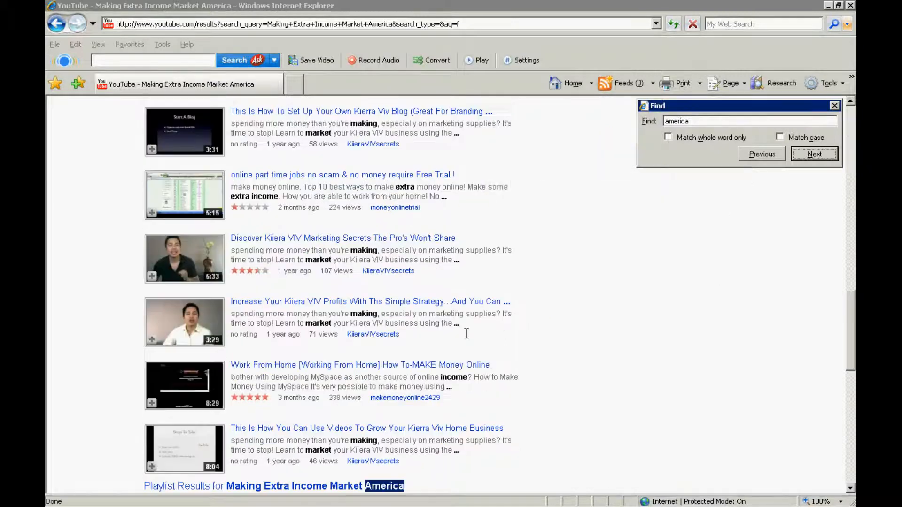
scroll(down, 3)
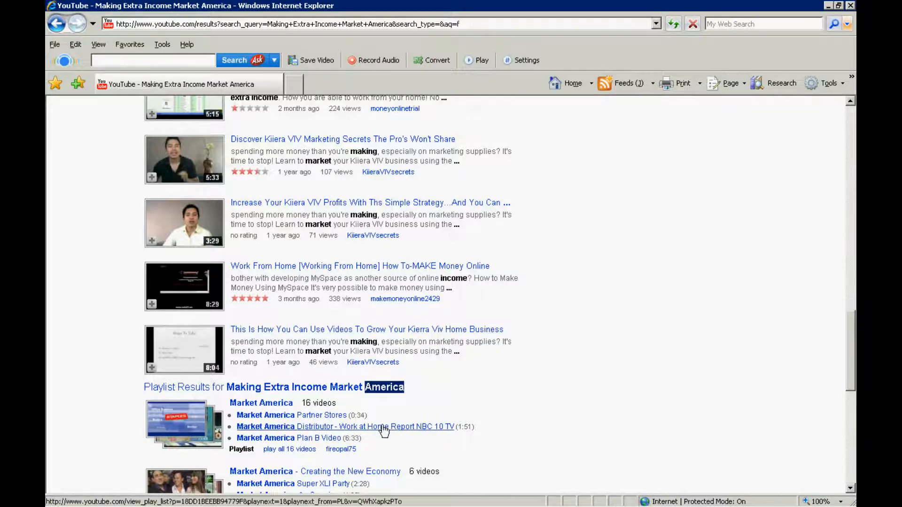
click(344, 426)
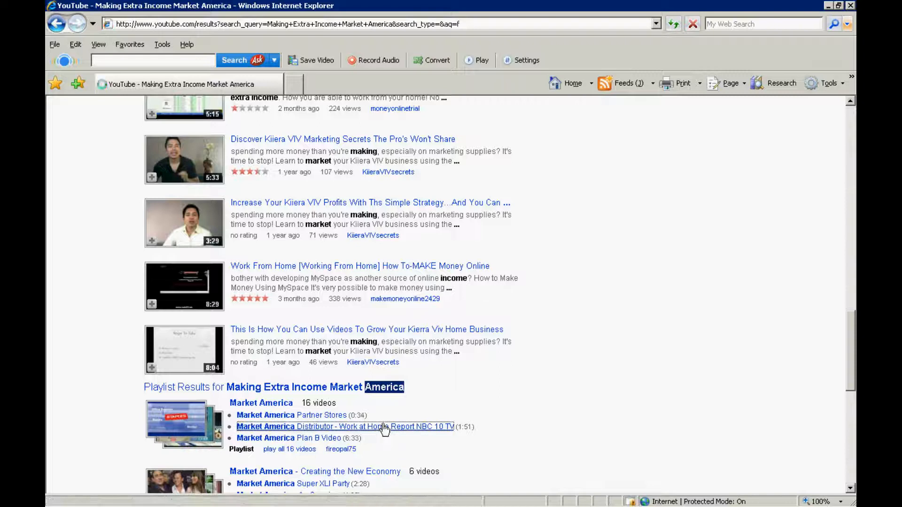
click(344, 426)
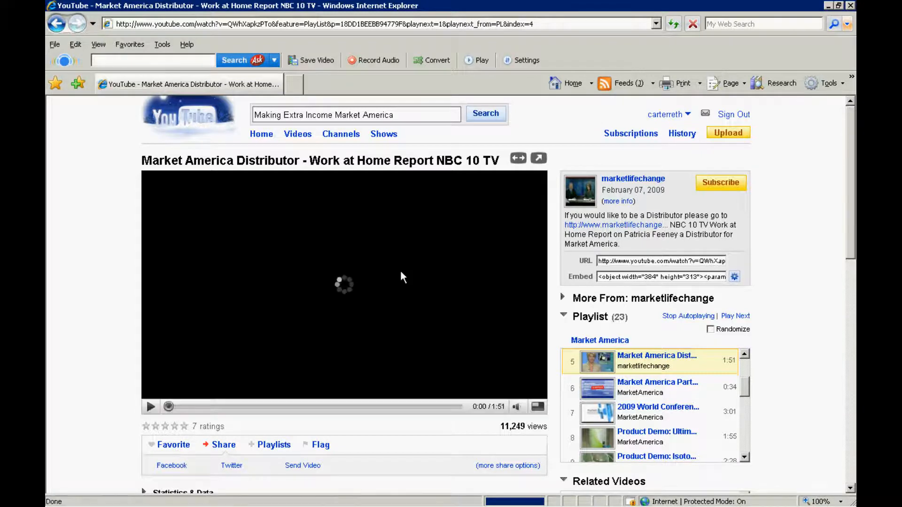
Play the Distributor video, skip ahead, pause at 0:35, and copy its URL
click(150, 407)
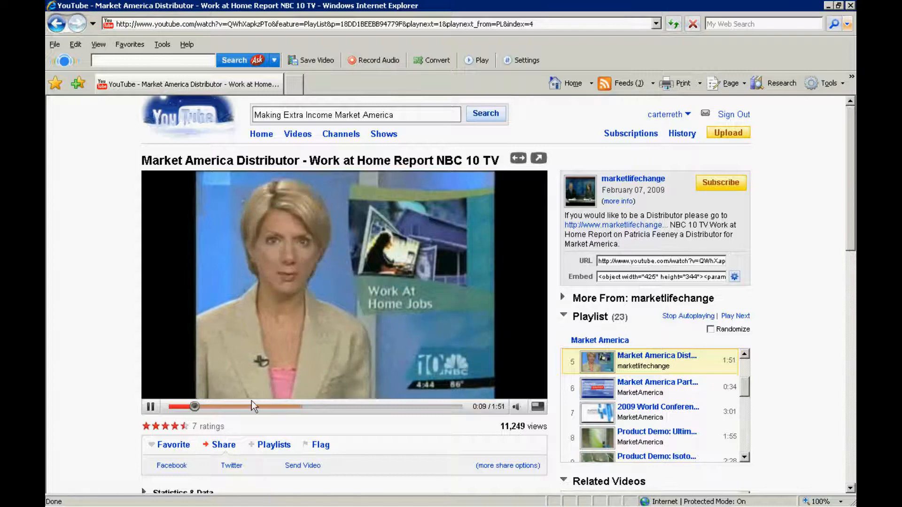
drag(193, 407, 257, 407)
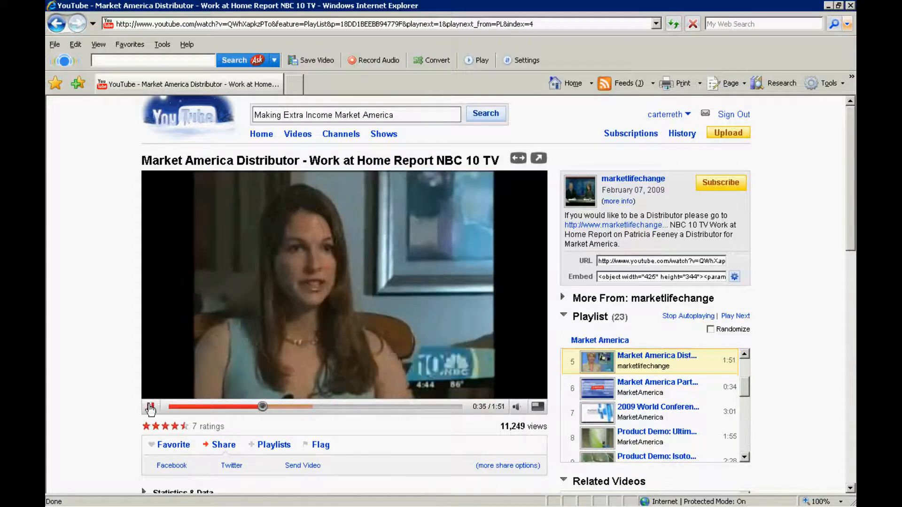
click(150, 406)
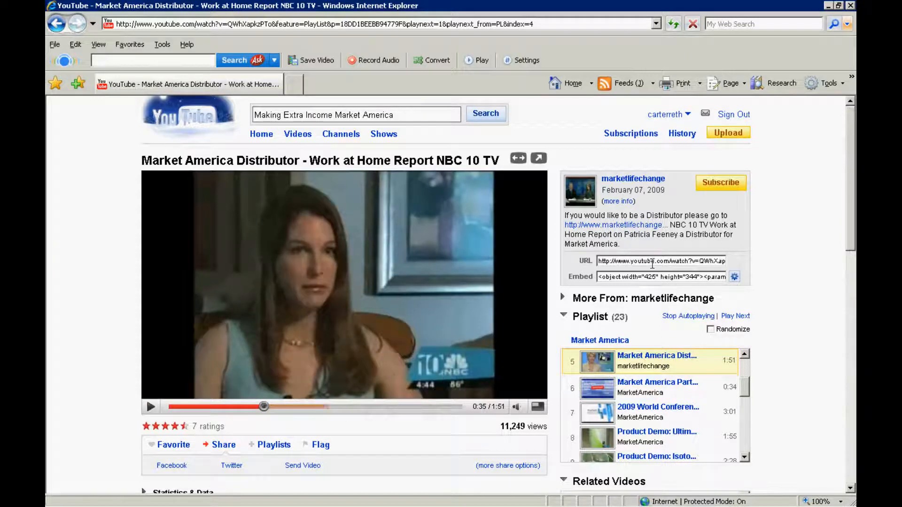
click(661, 260)
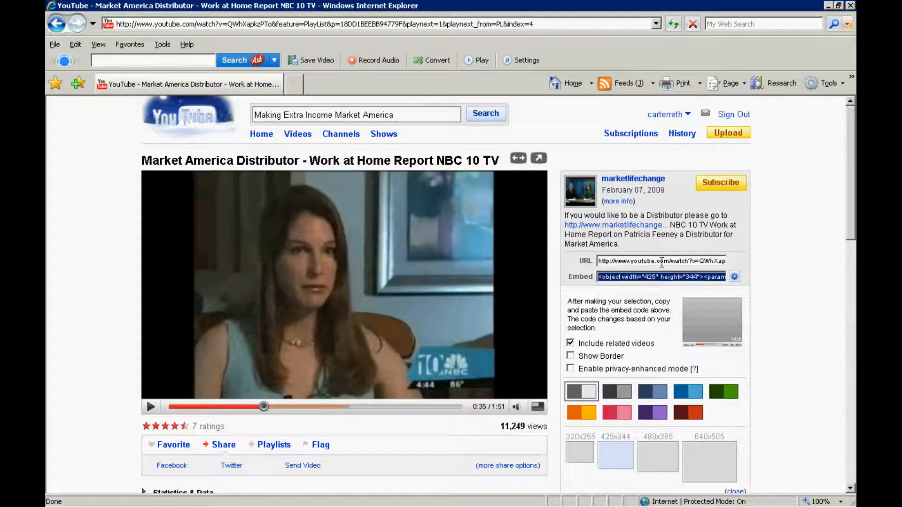
click(661, 261)
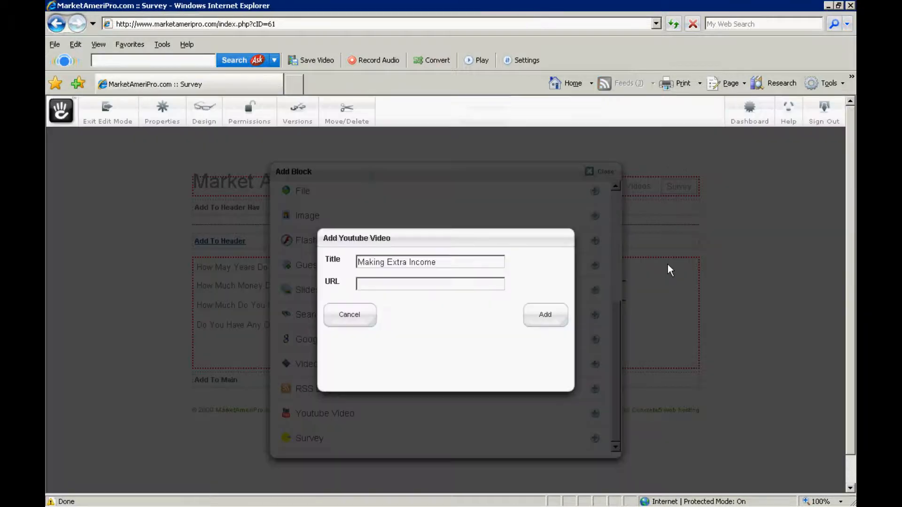
Add the YouTube block with the pasted URL and check the survey form below it
click(430, 283)
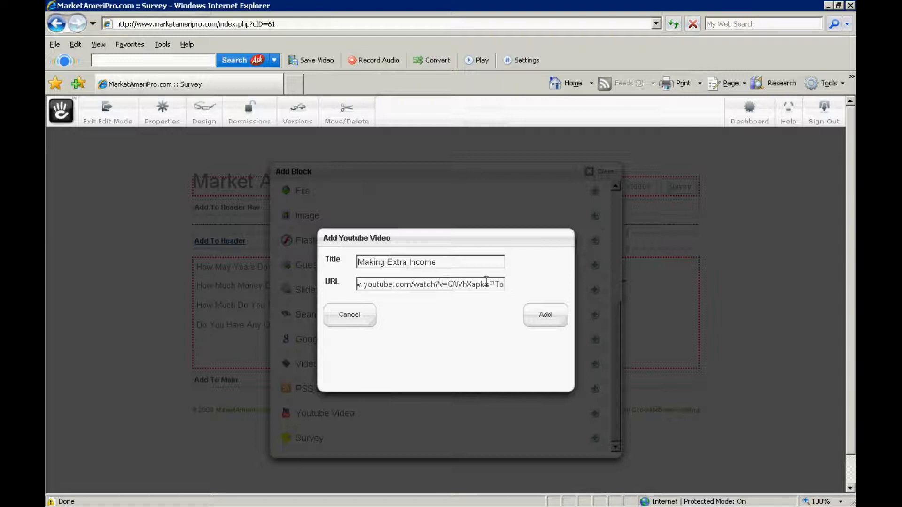
click(545, 315)
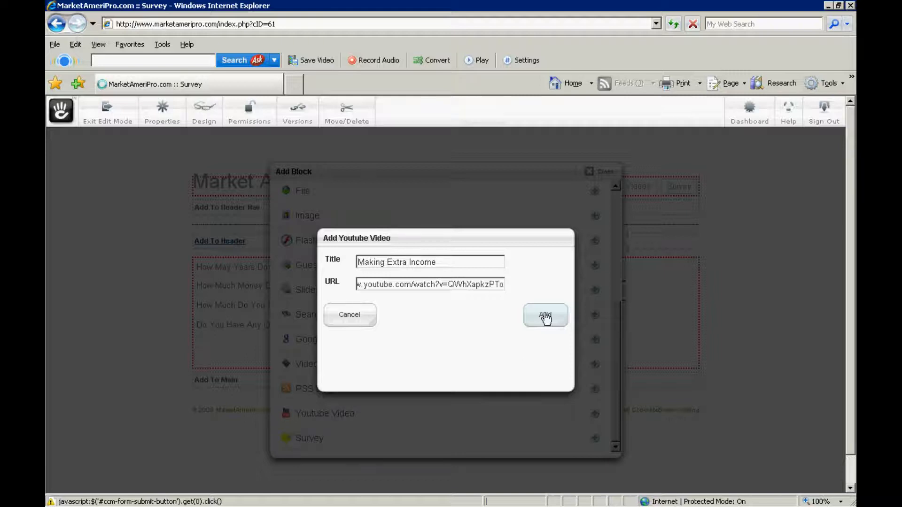
click(545, 315)
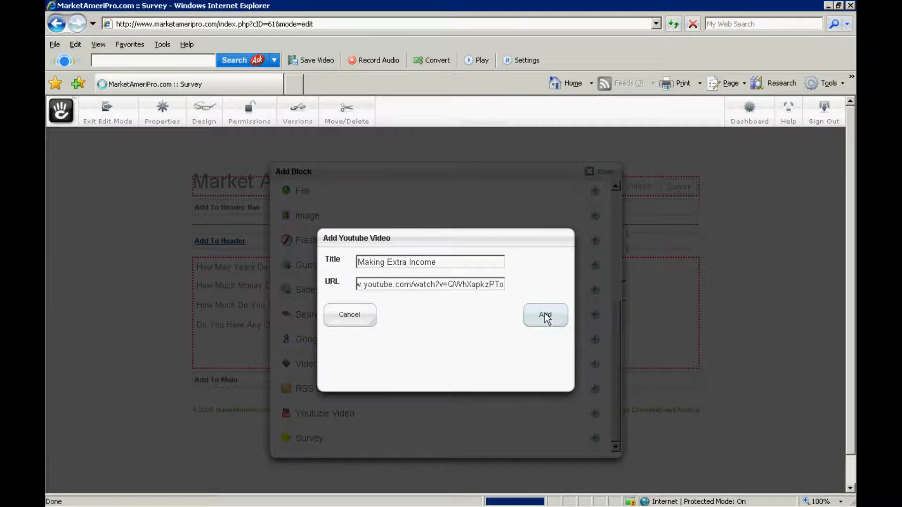
click(545, 315)
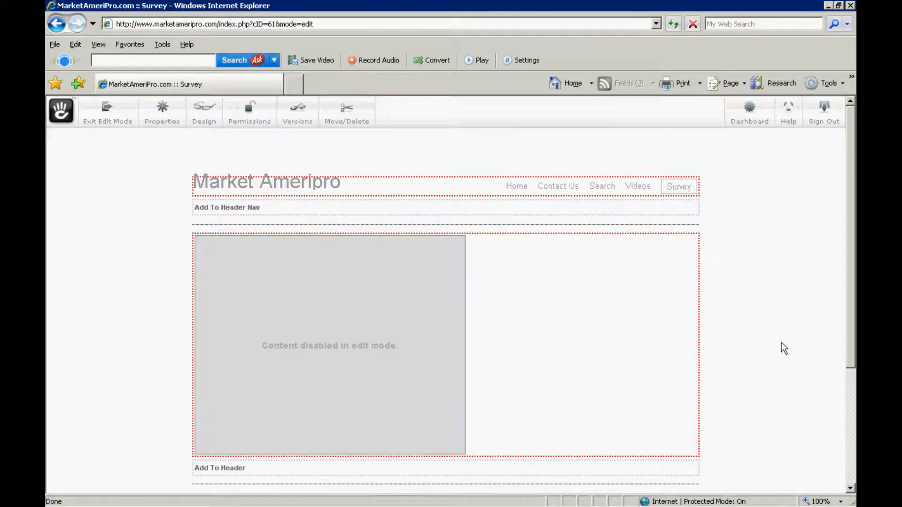
scroll(down, 3)
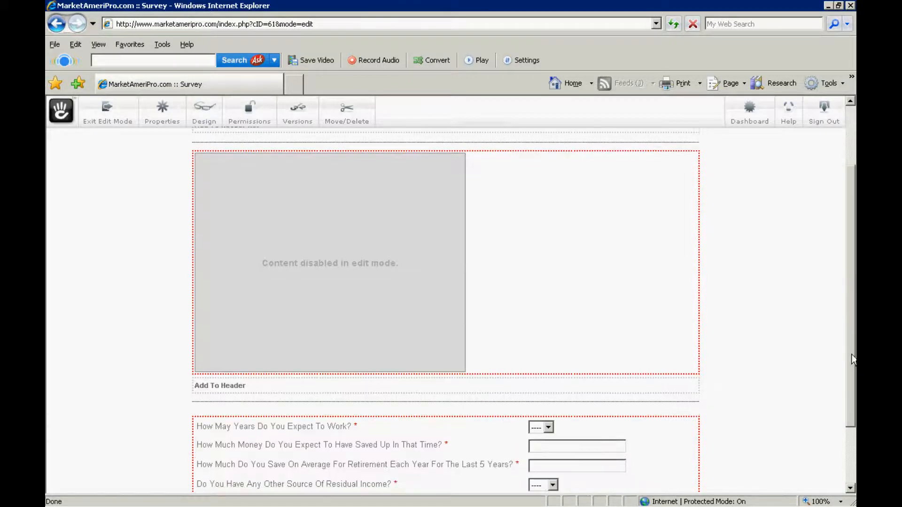
scroll(down, 3)
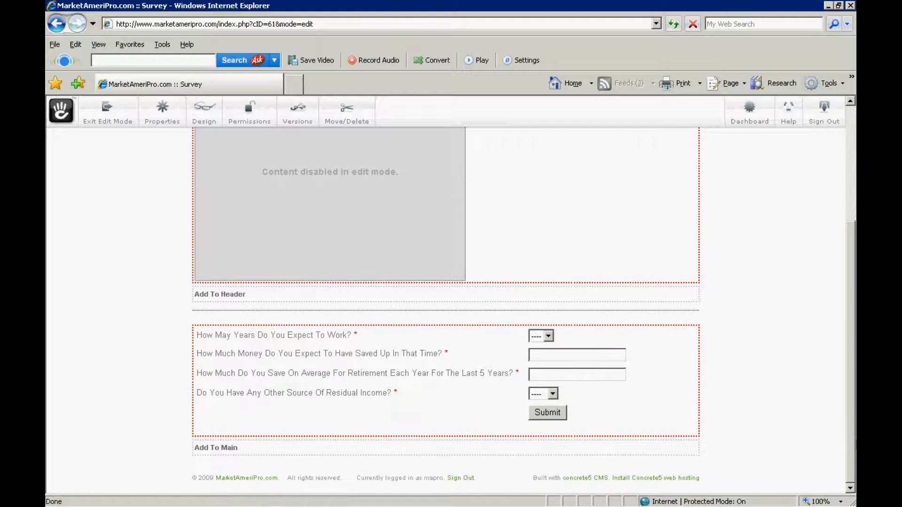
scroll(up, 3)
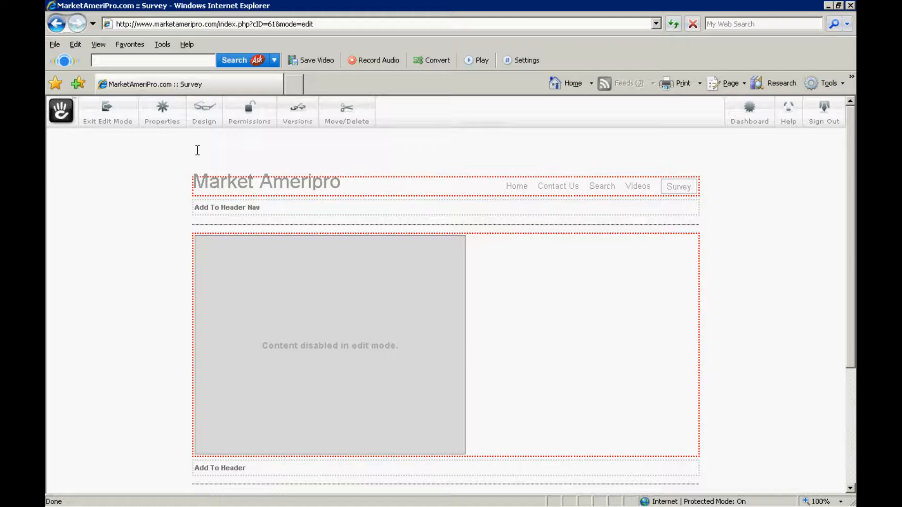
Exit edit mode and scroll the Survey page to review the video and form
click(107, 111)
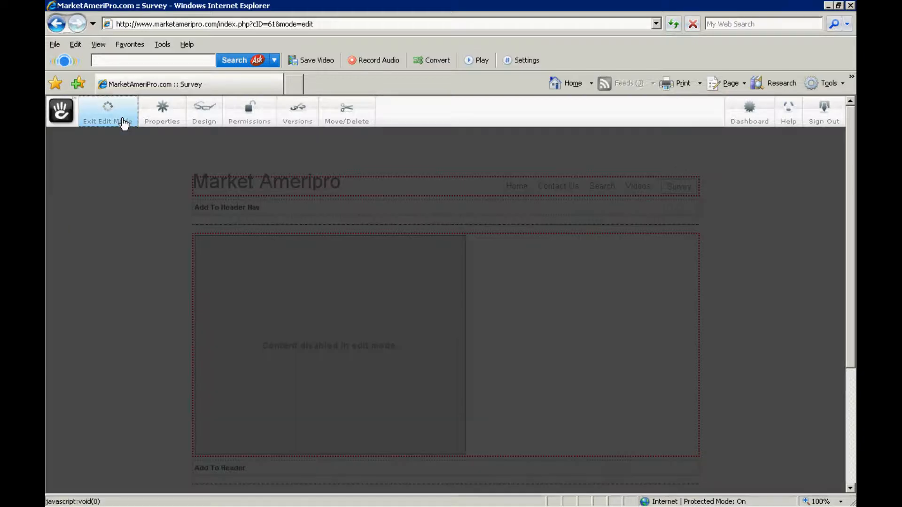
click(107, 111)
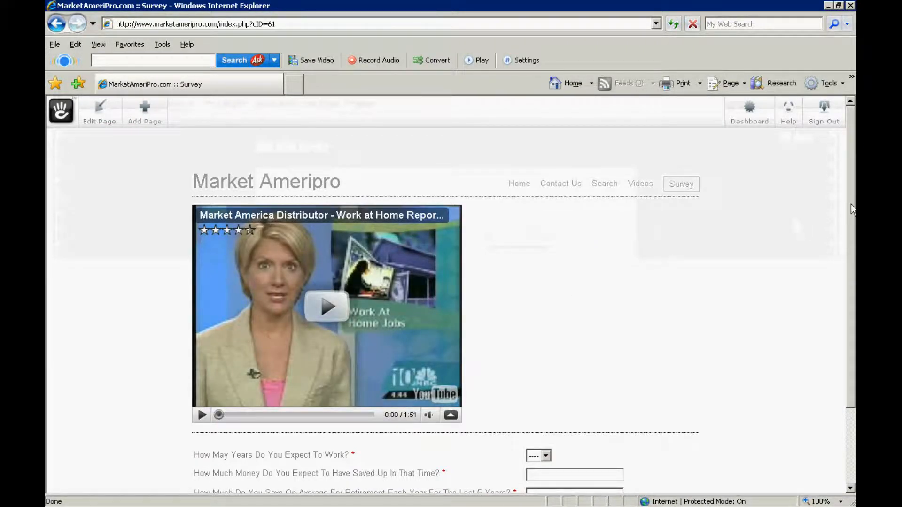
scroll(down, 3)
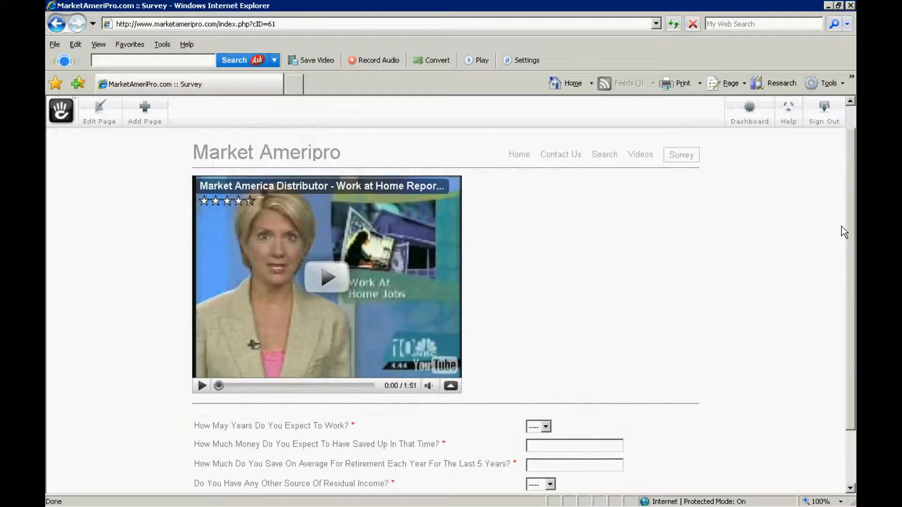
scroll(down, 3)
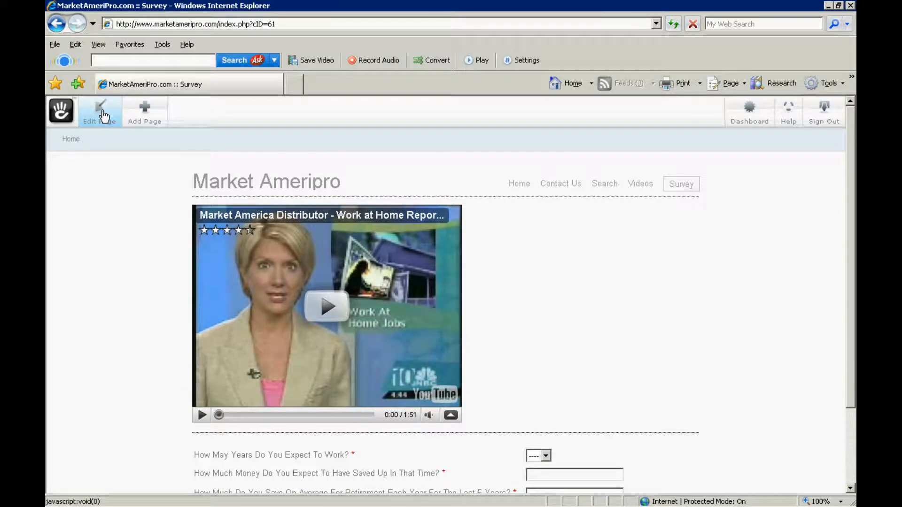
mouse_move(241, 224)
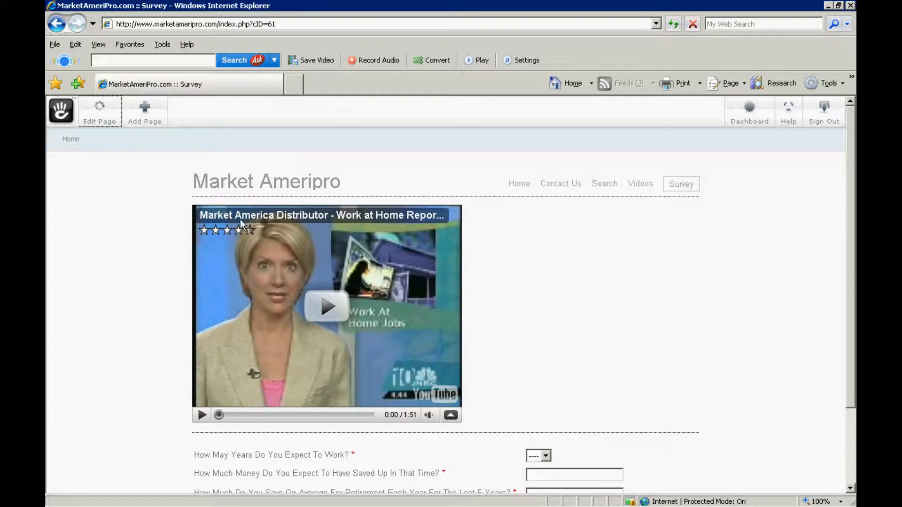
Put the Survey page into edit mode and scroll to the survey form
click(99, 110)
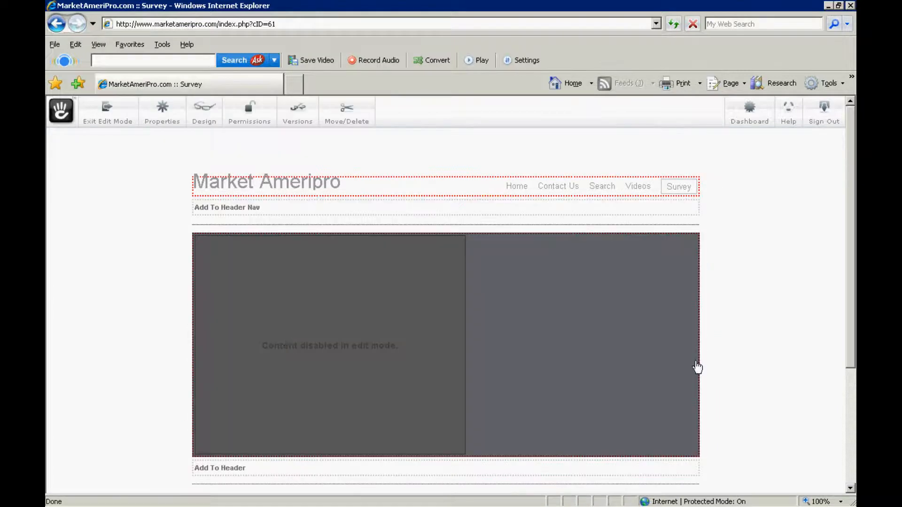
scroll(down, 3)
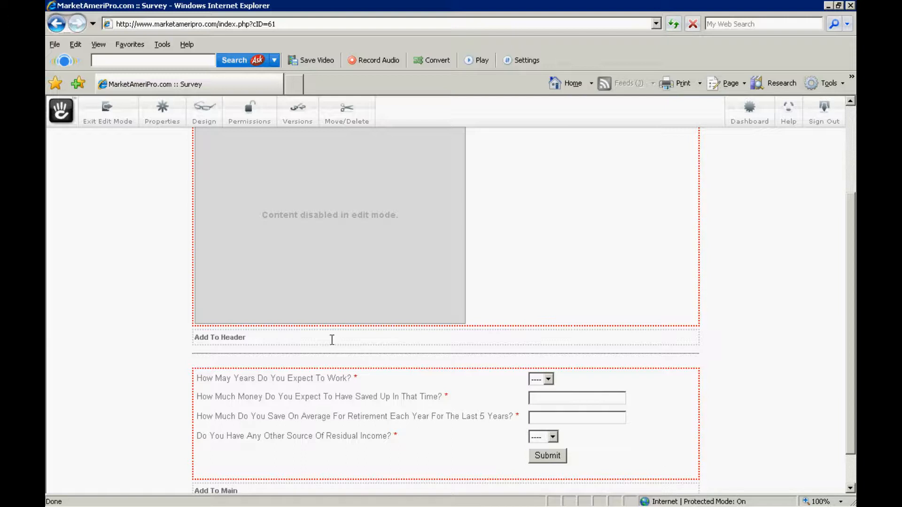
right_click(316, 363)
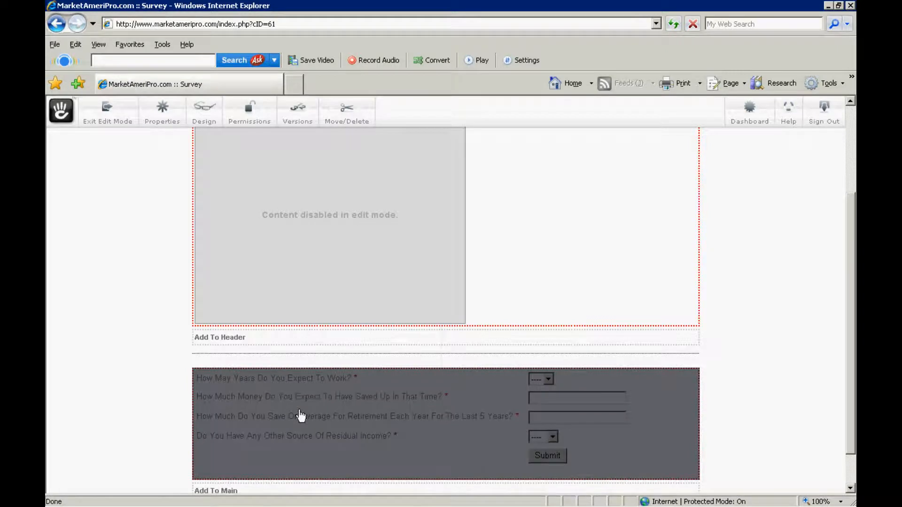
scroll(down, 3)
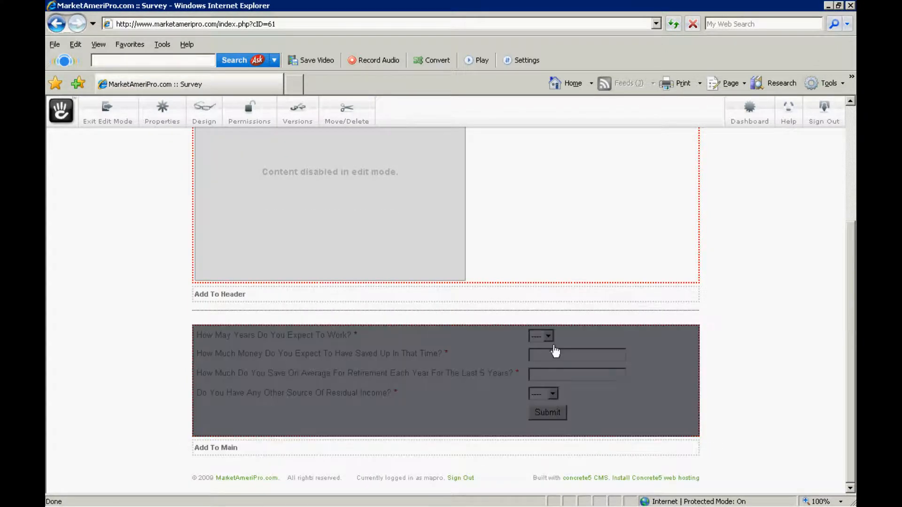
Choose Move on the survey form block and dismiss the stray browser menu
click(466, 362)
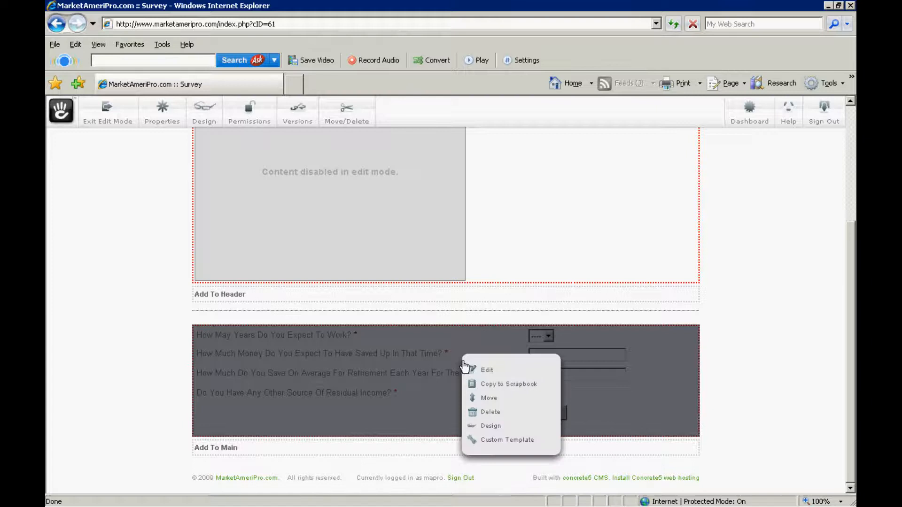
mouse_move(495, 398)
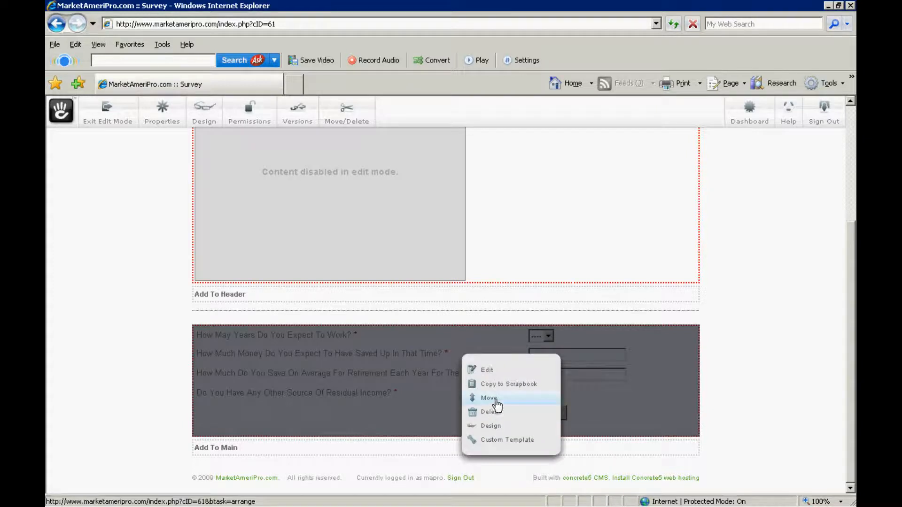
click(488, 398)
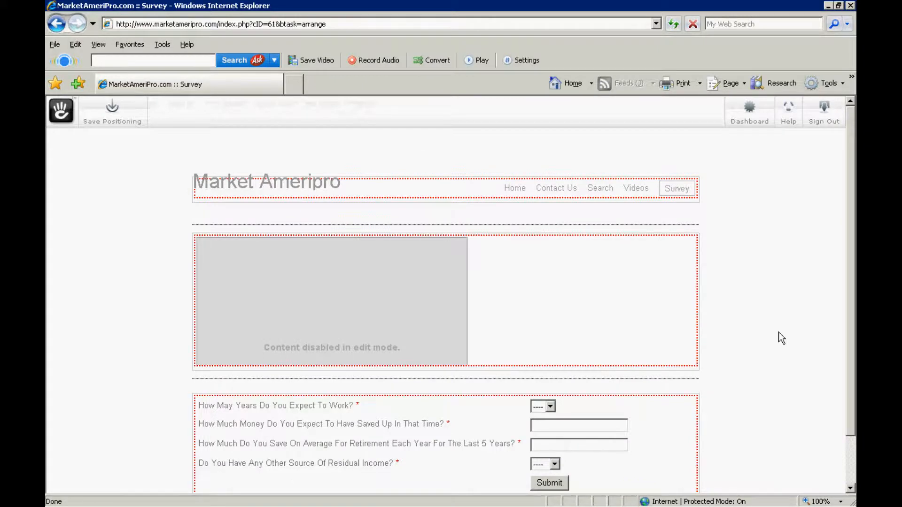
scroll(down, 3)
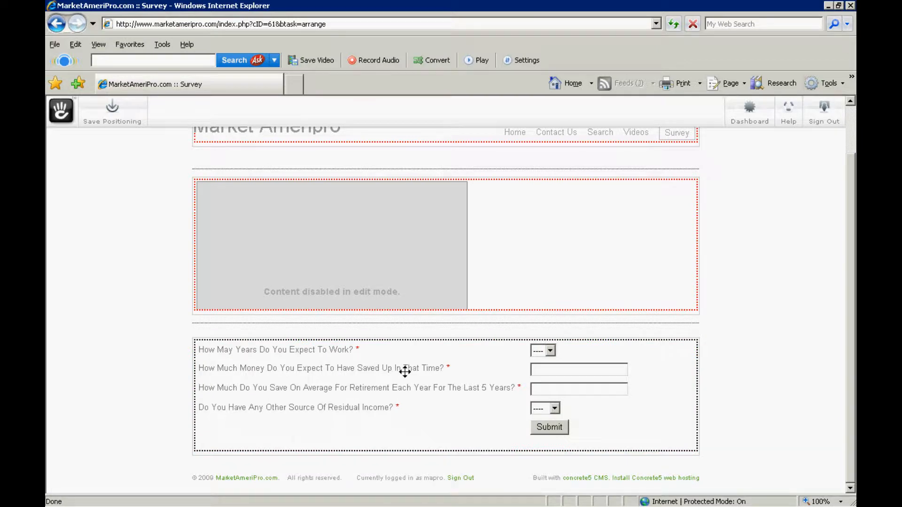
right_click(402, 371)
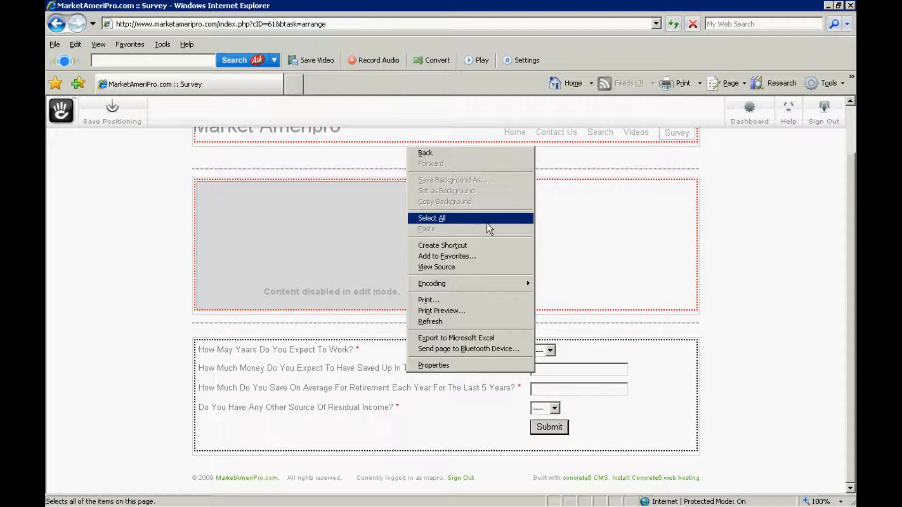
mouse_move(246, 473)
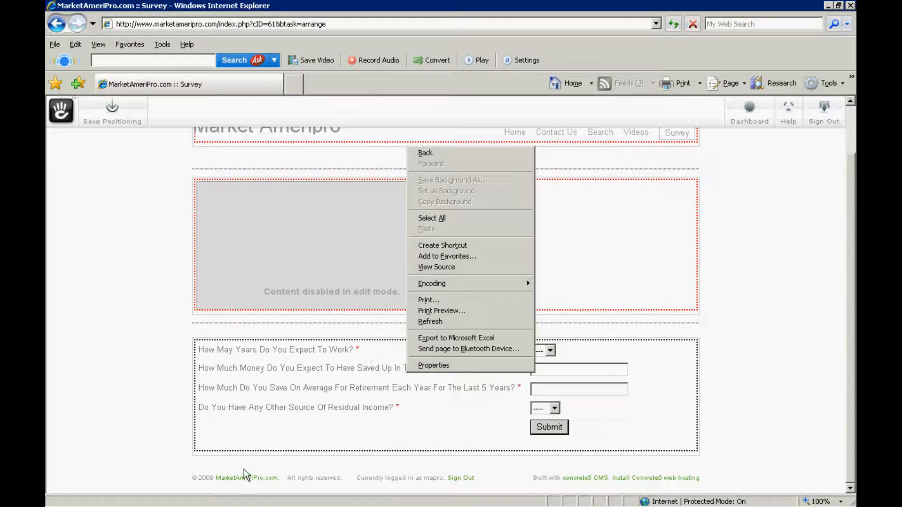
mouse_move(450, 160)
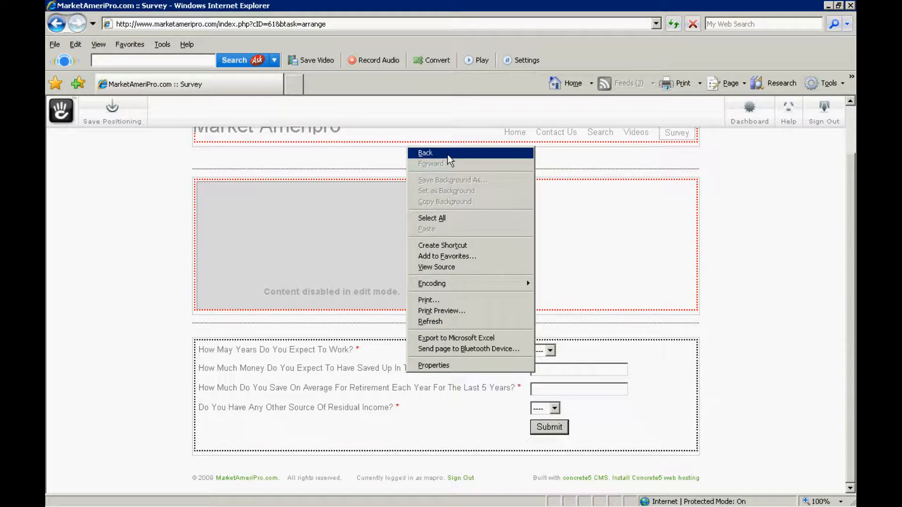
click(390, 389)
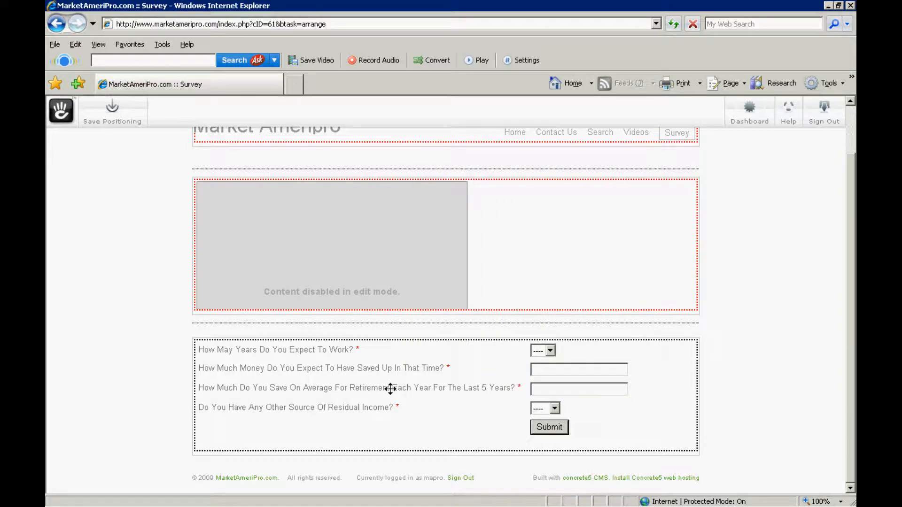
mouse_move(499, 371)
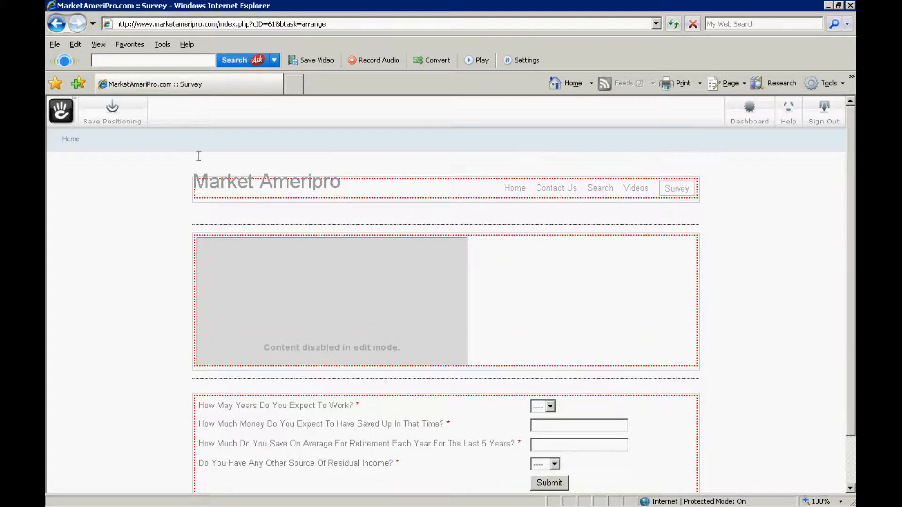
Save the block positioning and open the Add To Main block chooser
click(113, 111)
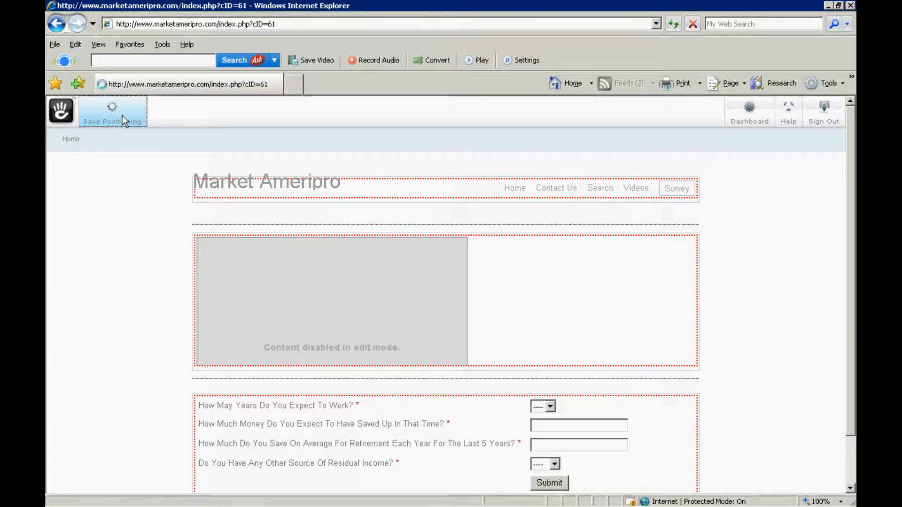
click(112, 110)
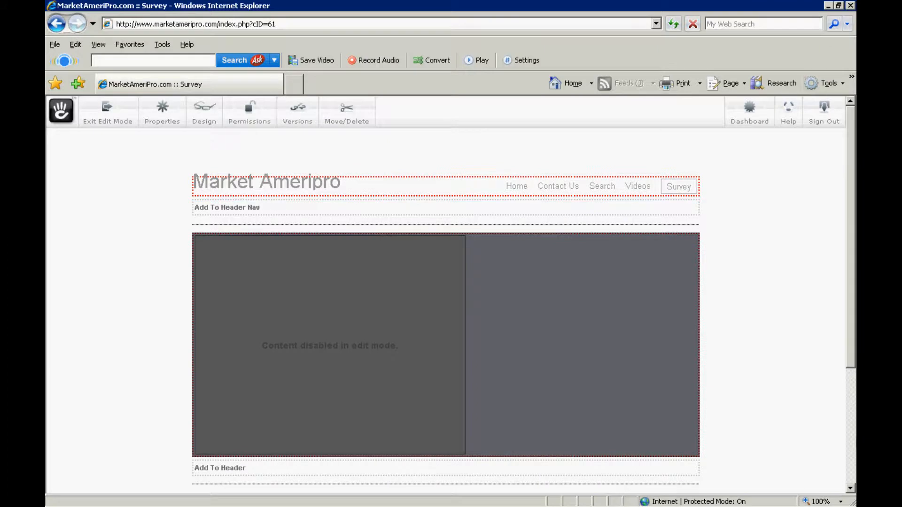
scroll(down, 3)
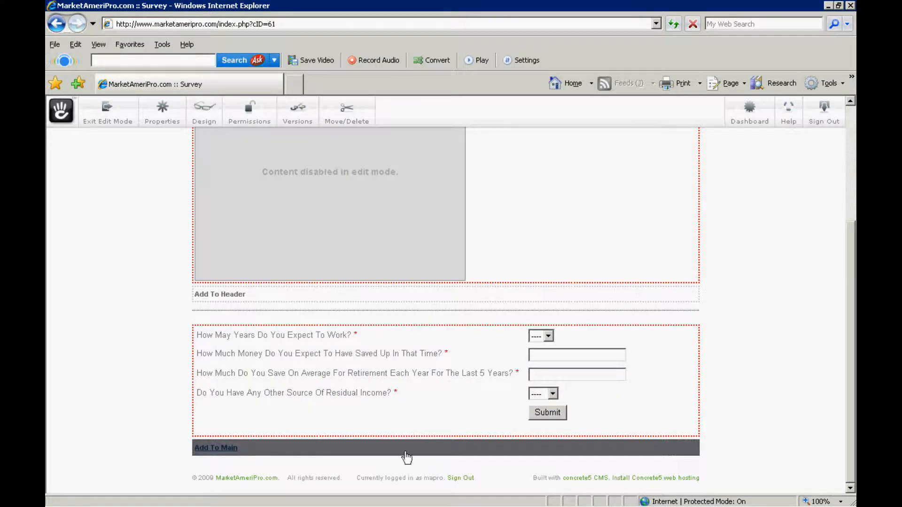
click(216, 447)
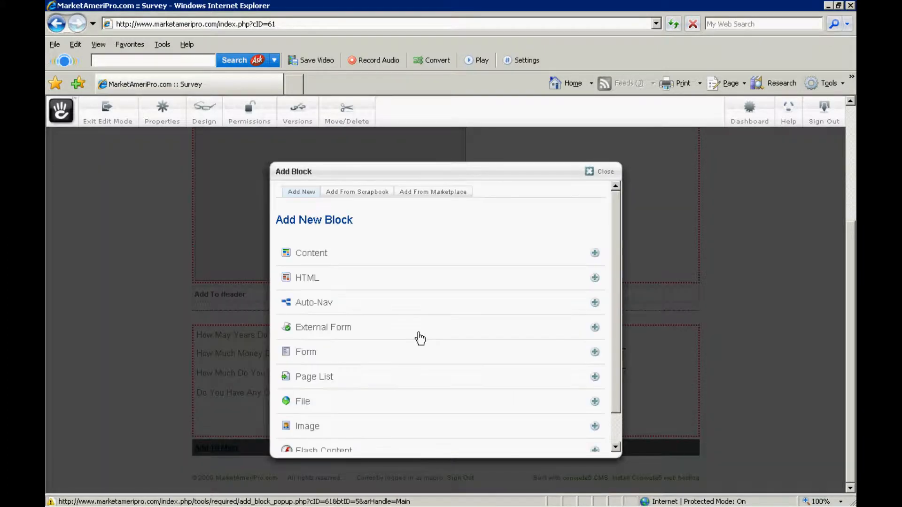
Add a content block reading 'Please Take A Moment To Fill Out Our Survey!'
click(311, 253)
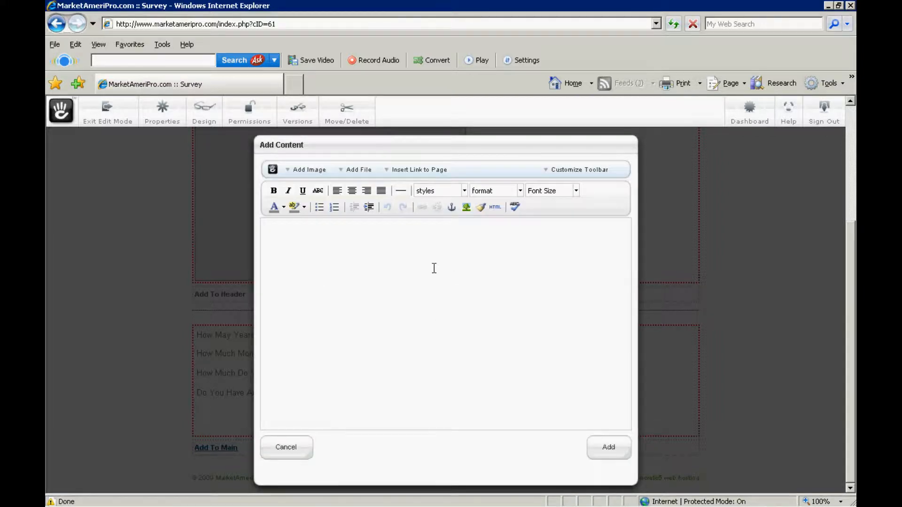
text(Please Take A)
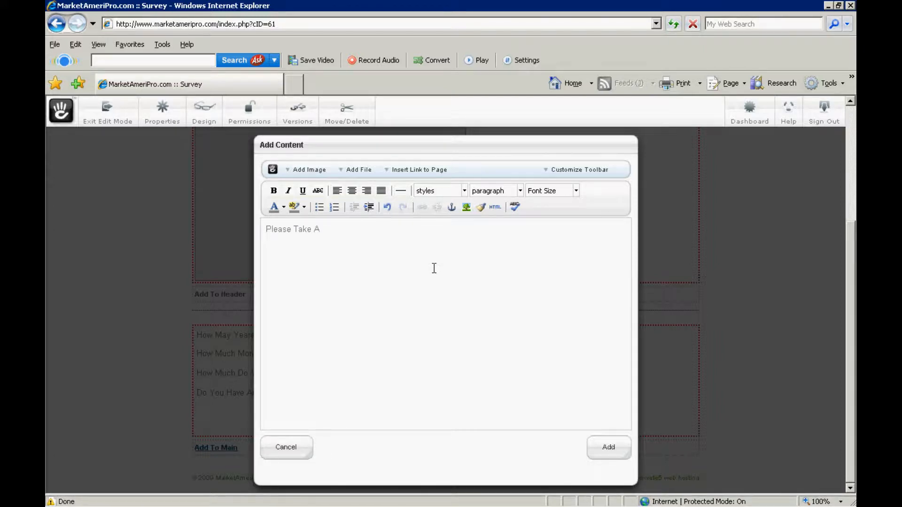
text(Moment To)
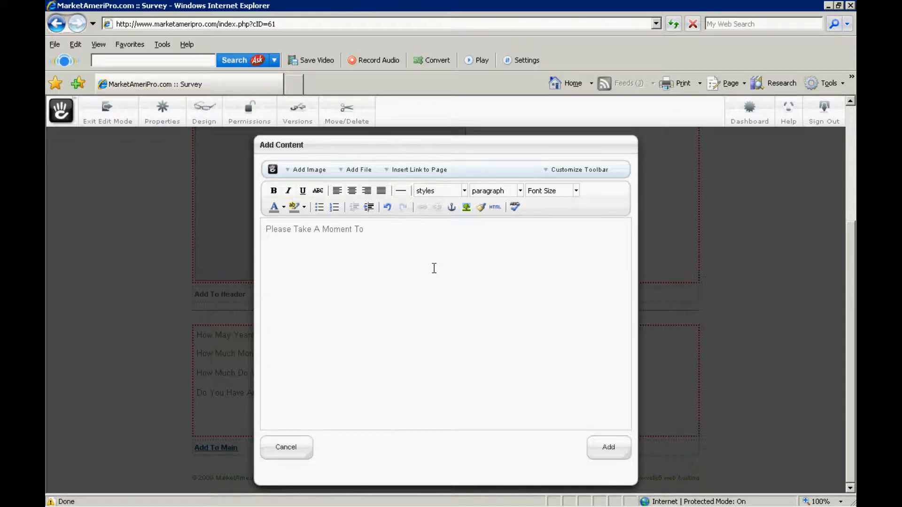
text(Fill)
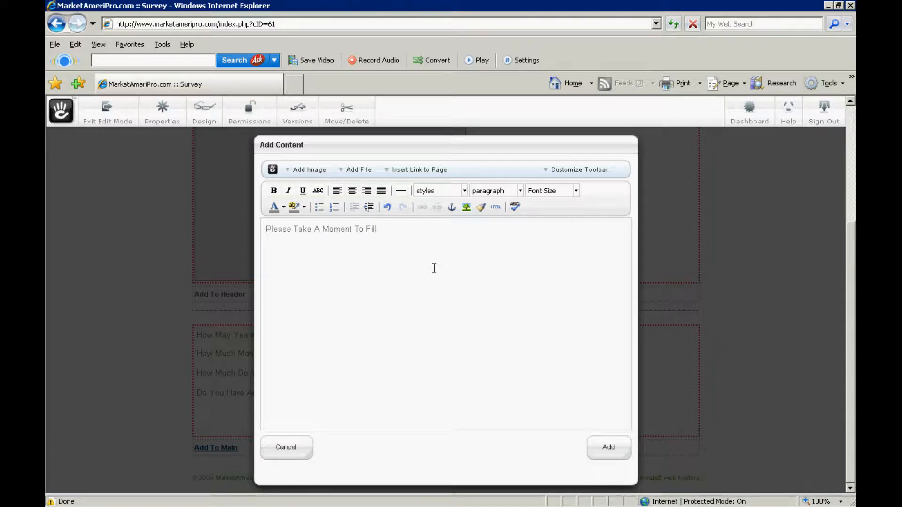
text(Out Our)
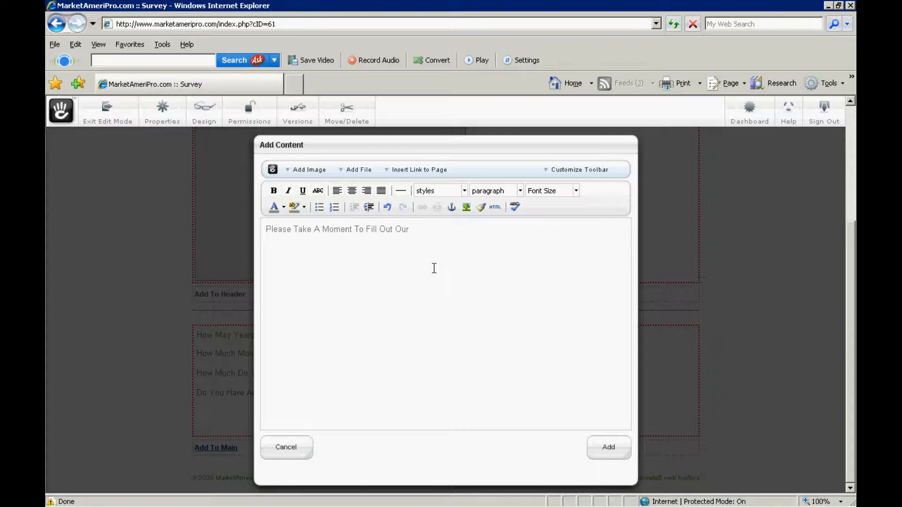
text(Surv)
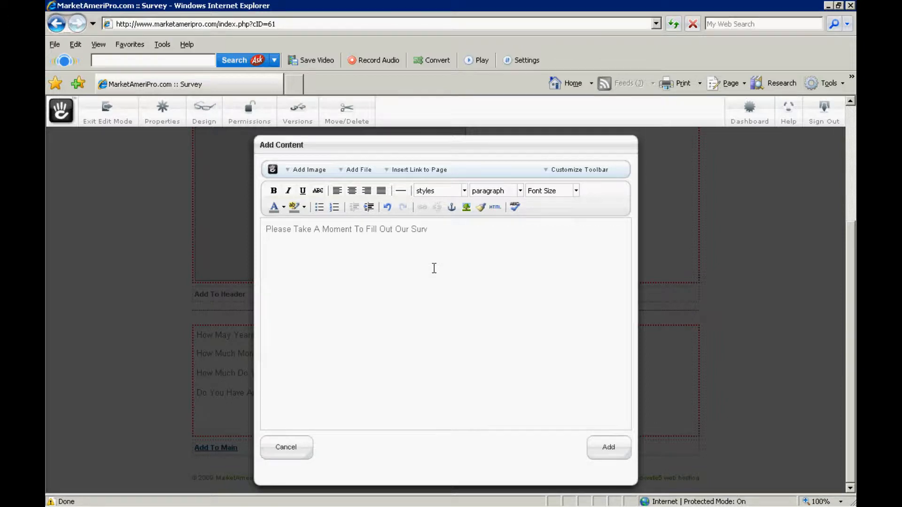
text(ey)
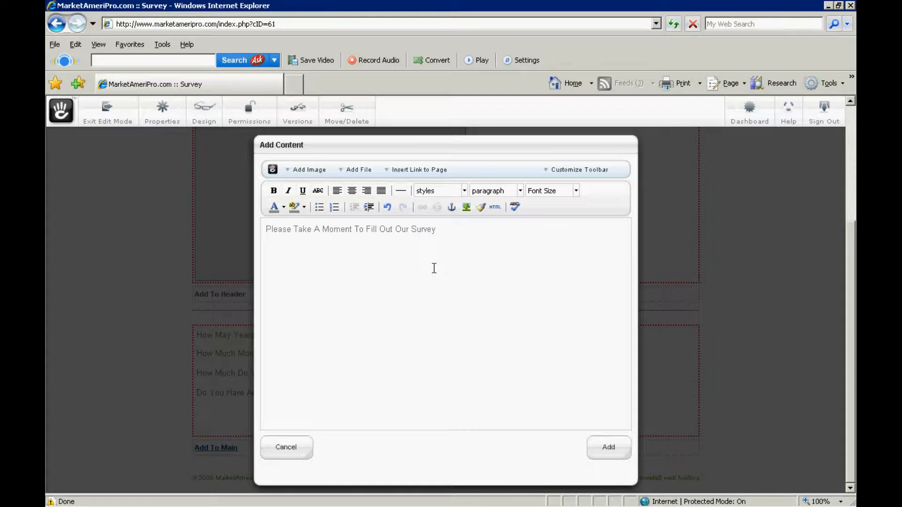
text(!)
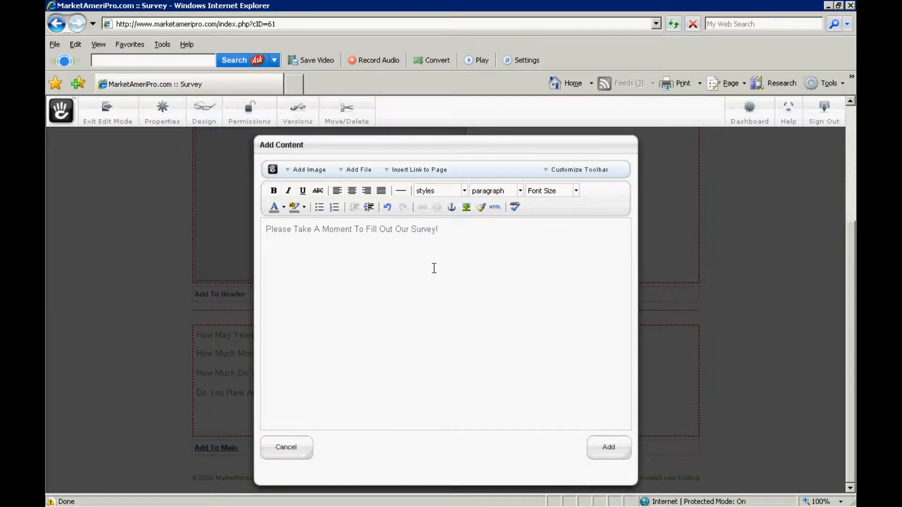
Make the heading bold at 18 px and add the block to the page
triple_click(351, 229)
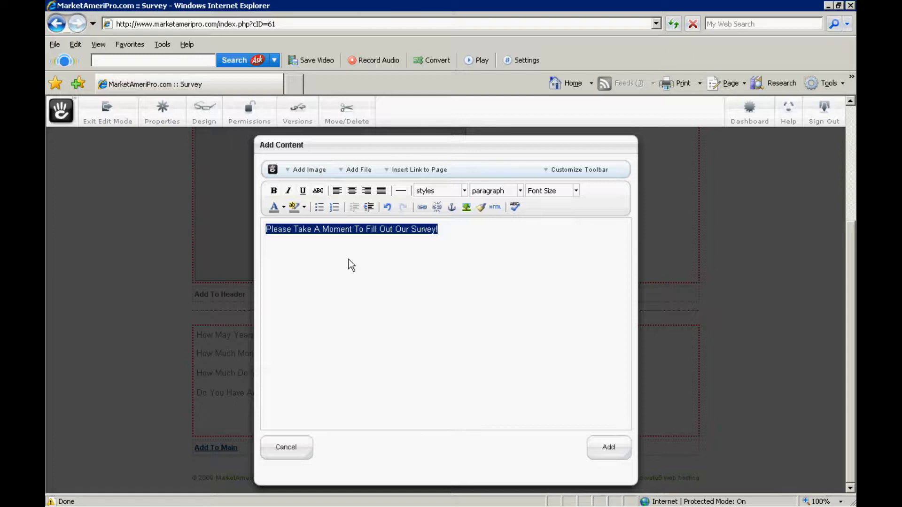
click(274, 191)
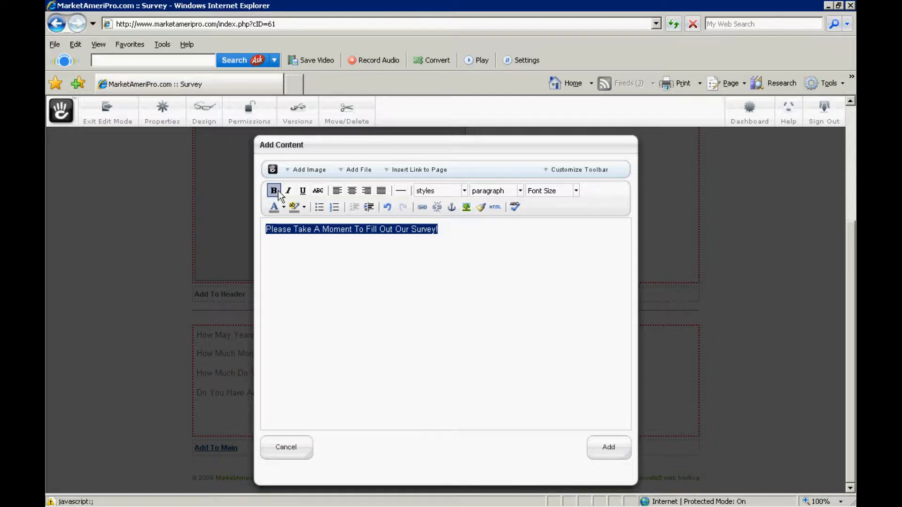
click(274, 190)
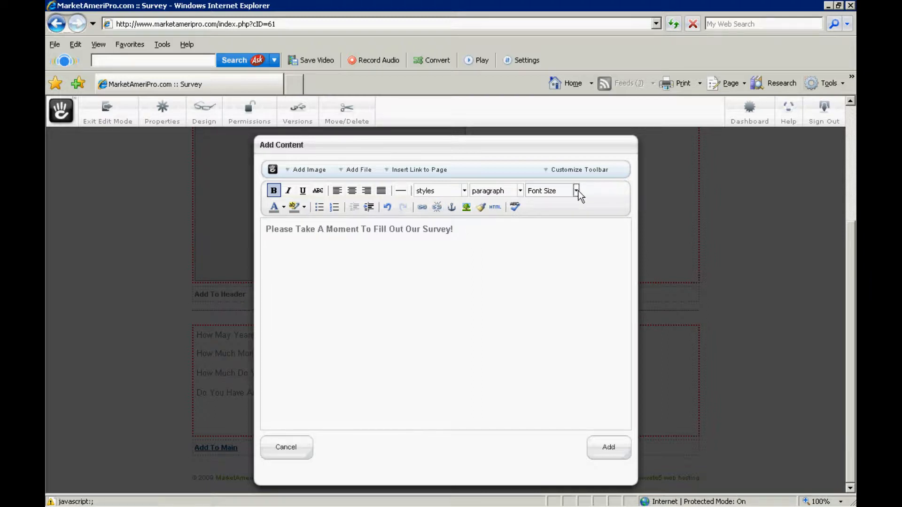
click(575, 190)
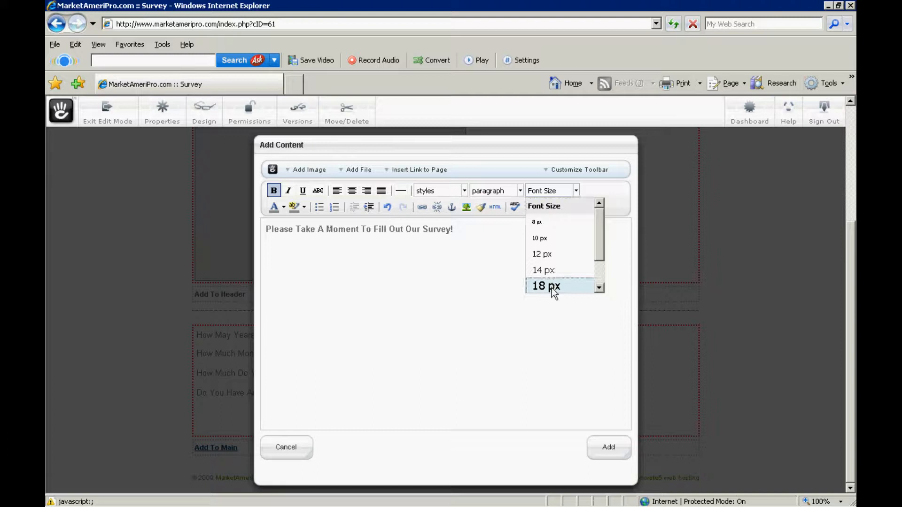
click(546, 286)
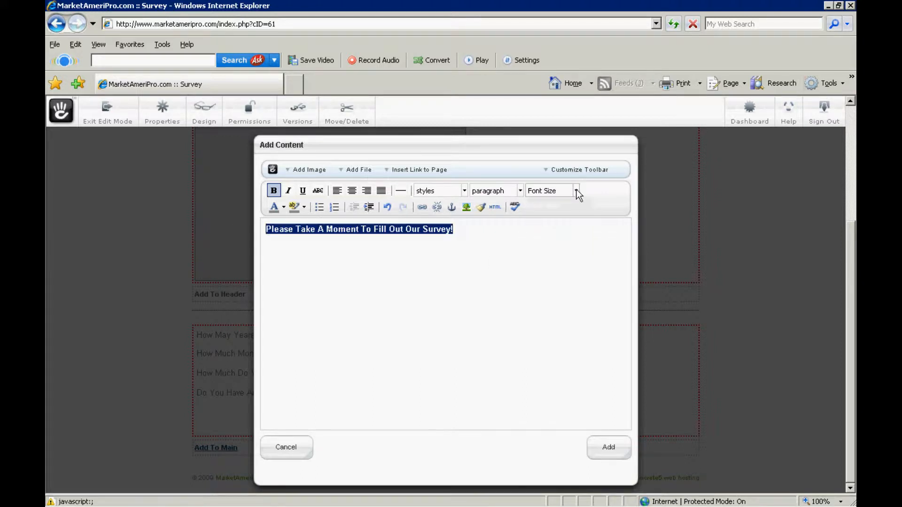
click(574, 190)
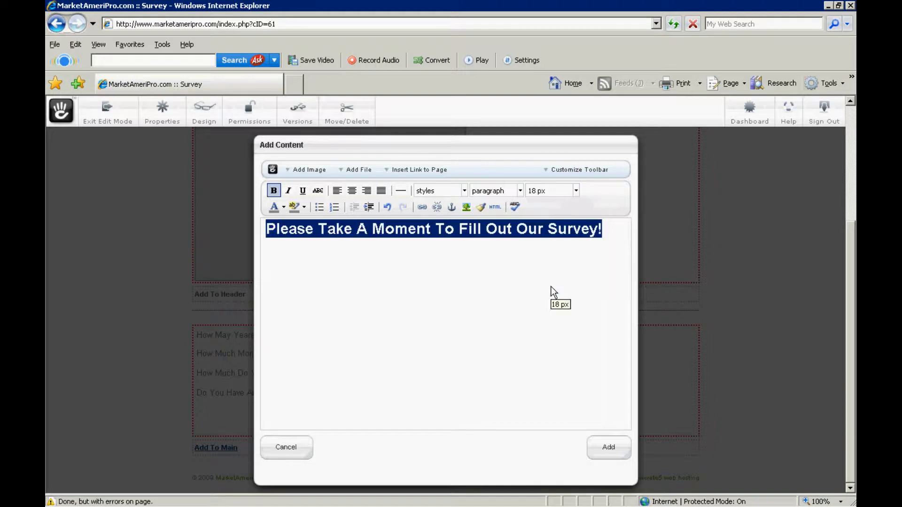
mouse_move(353, 428)
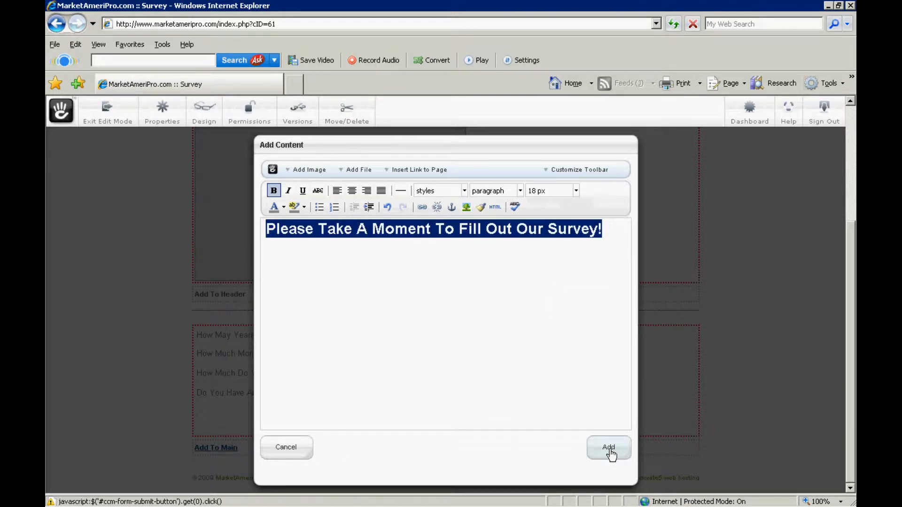
click(609, 447)
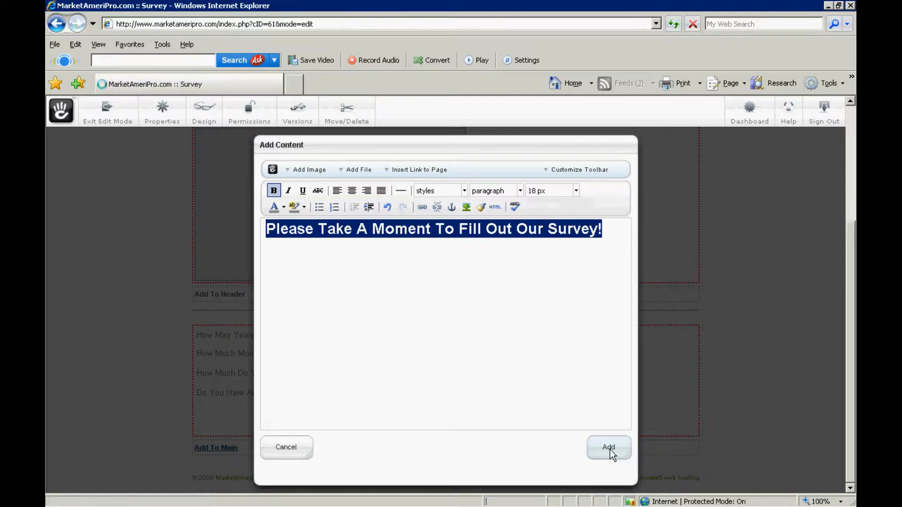
click(608, 448)
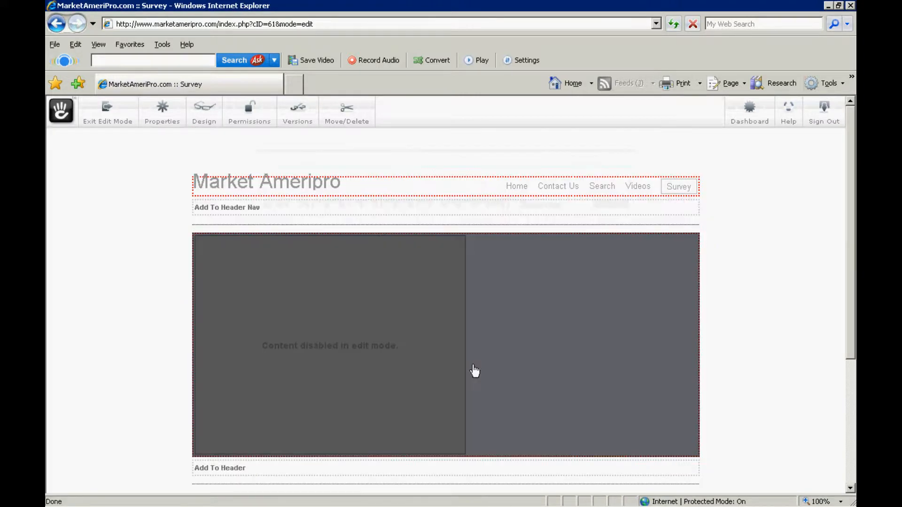
mouse_move(535, 323)
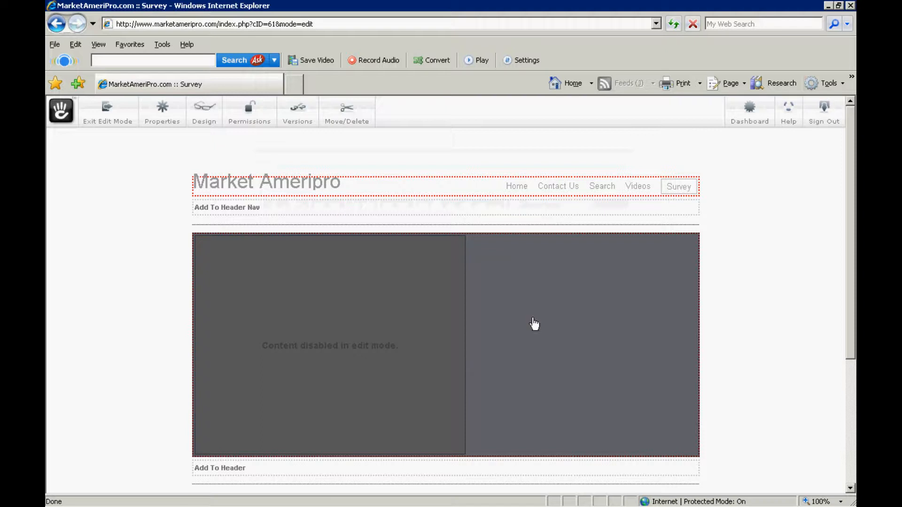
Position the survey heading block above the form and save the positioning
scroll(down, 3)
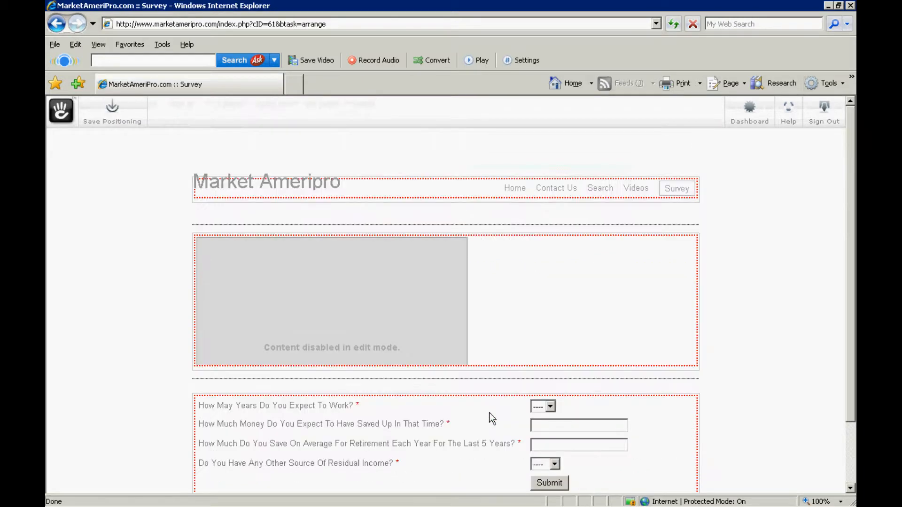
scroll(down, 3)
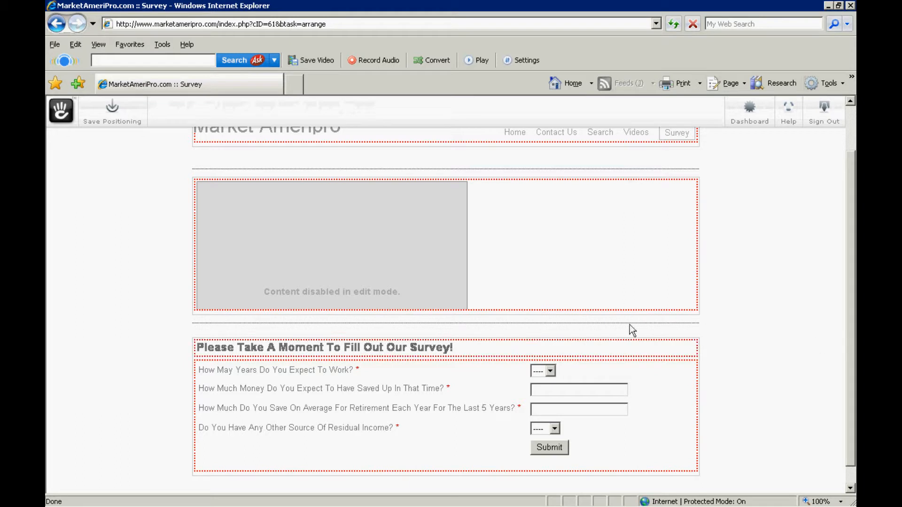
click(112, 112)
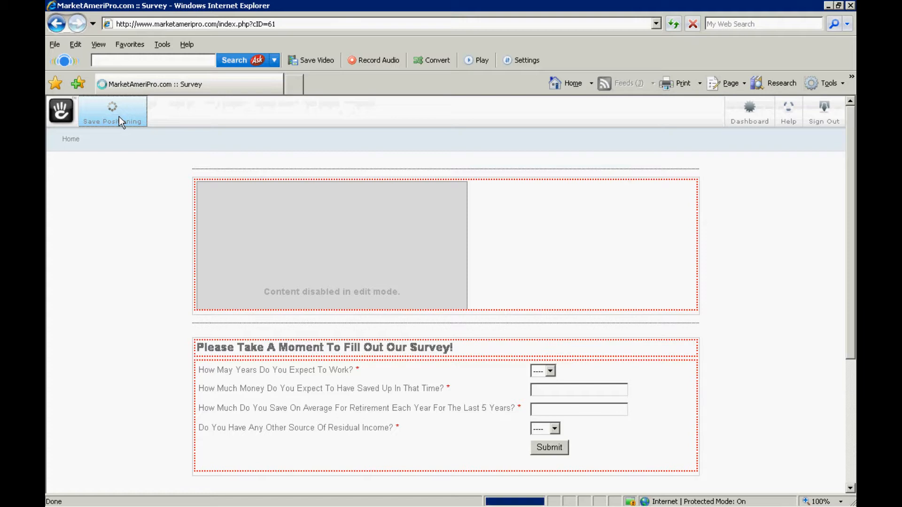
click(112, 110)
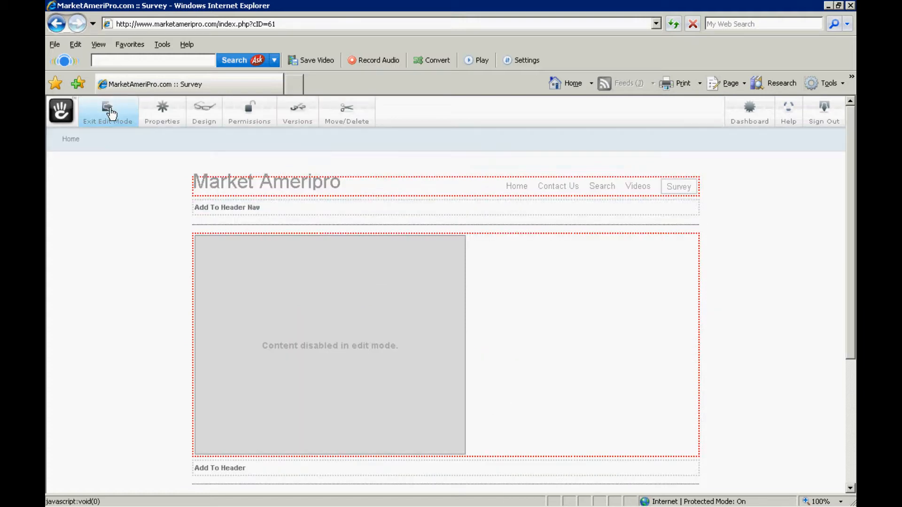
Exit edit mode, publish the Survey page edits, and sign out
click(107, 110)
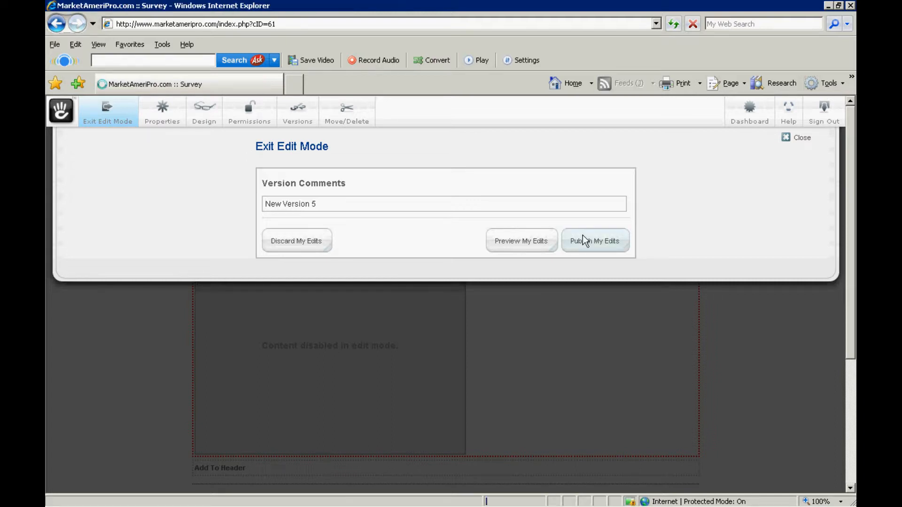
click(594, 241)
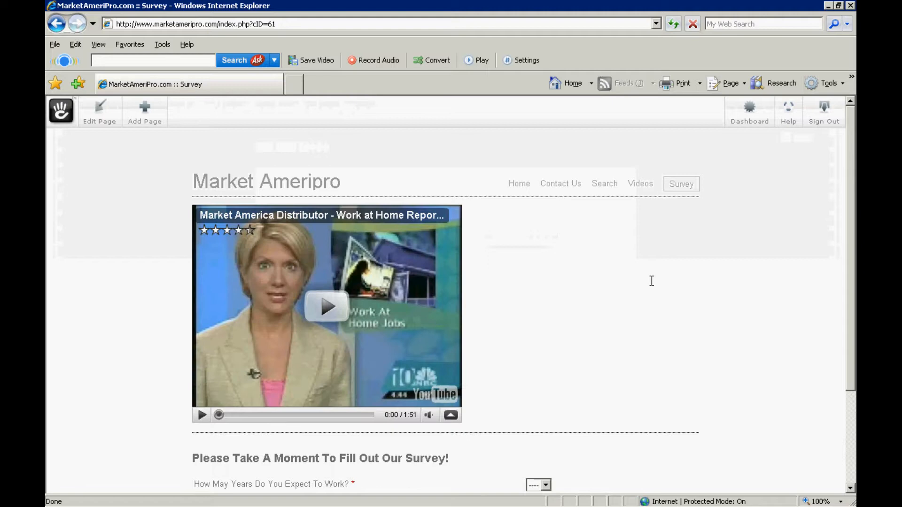
scroll(down, 3)
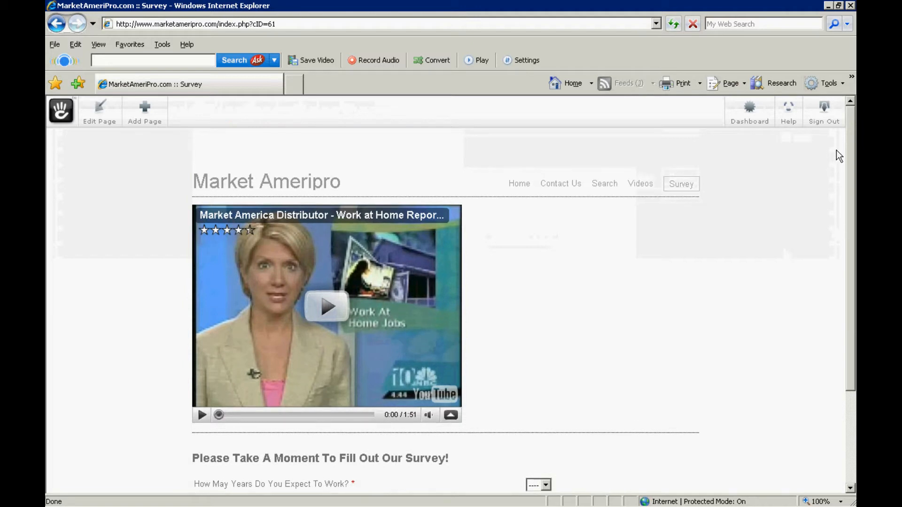
click(823, 113)
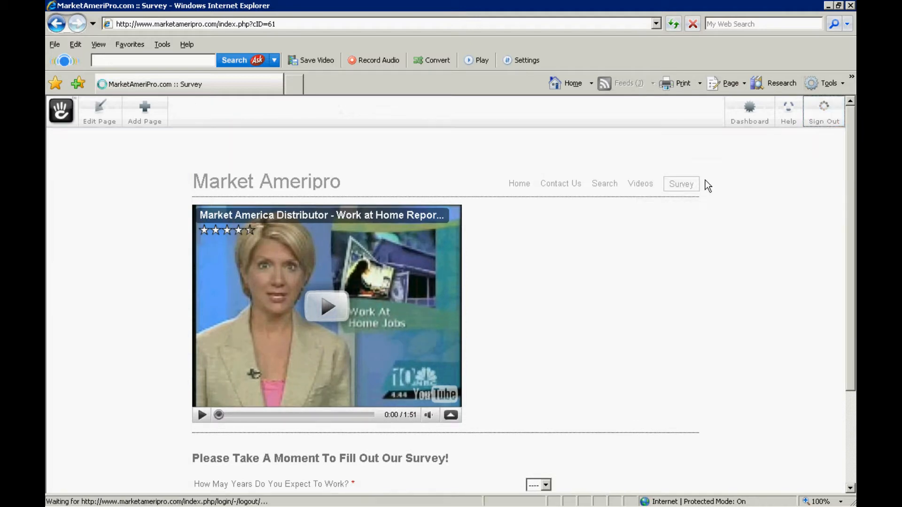
Open the public Survey page, play the embedded video, and pause it at 1:28
click(518, 183)
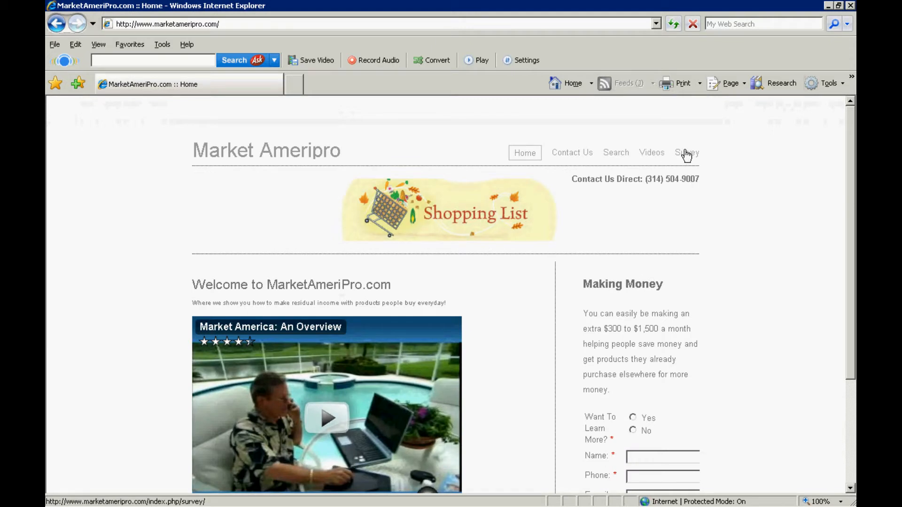
click(686, 152)
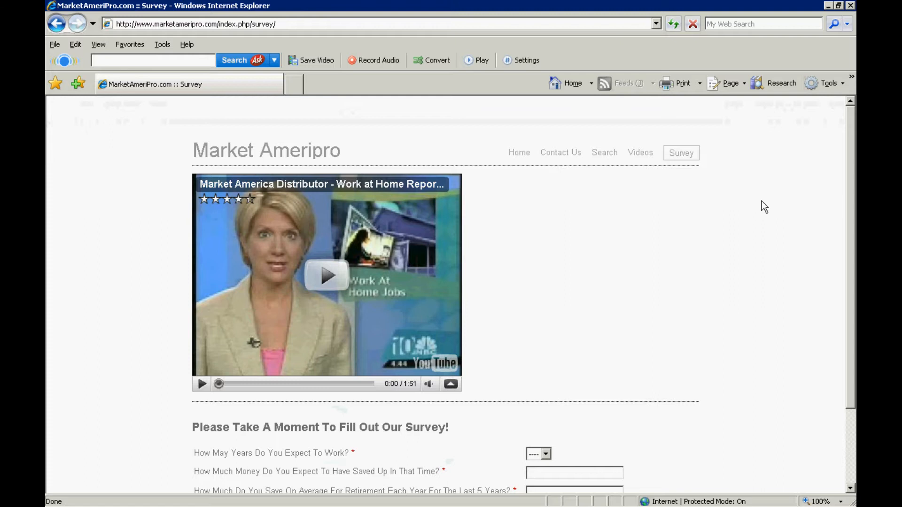
mouse_move(853, 164)
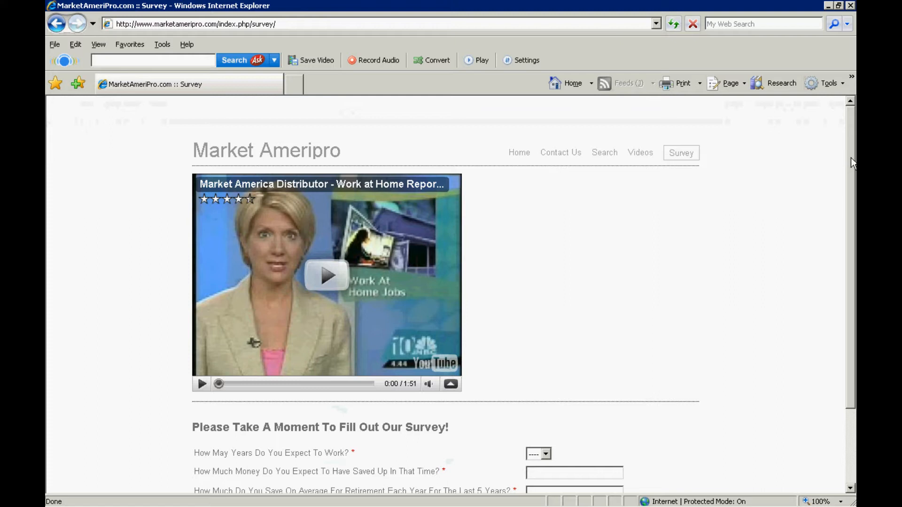
scroll(down, 3)
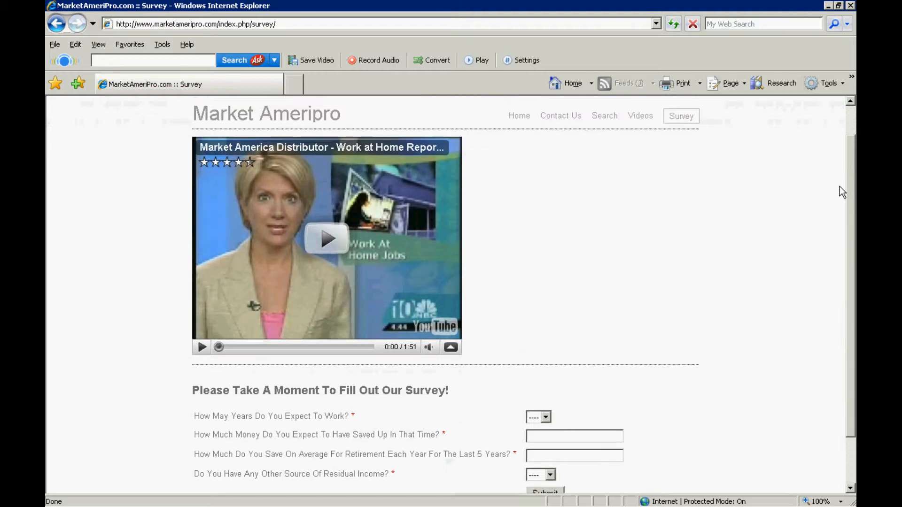
click(327, 238)
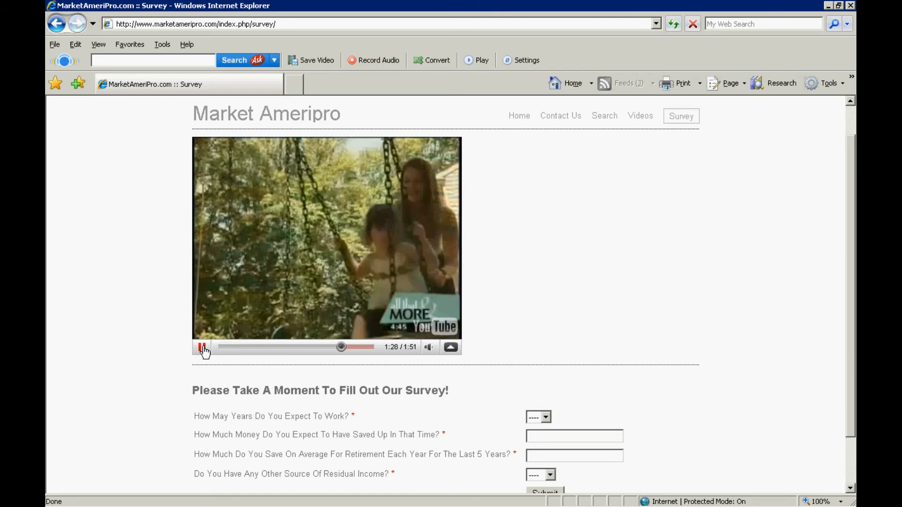
click(202, 347)
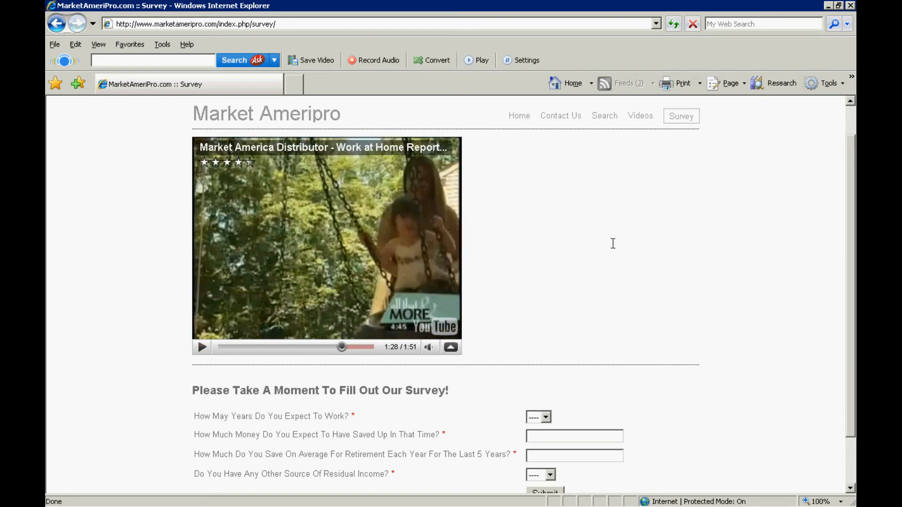